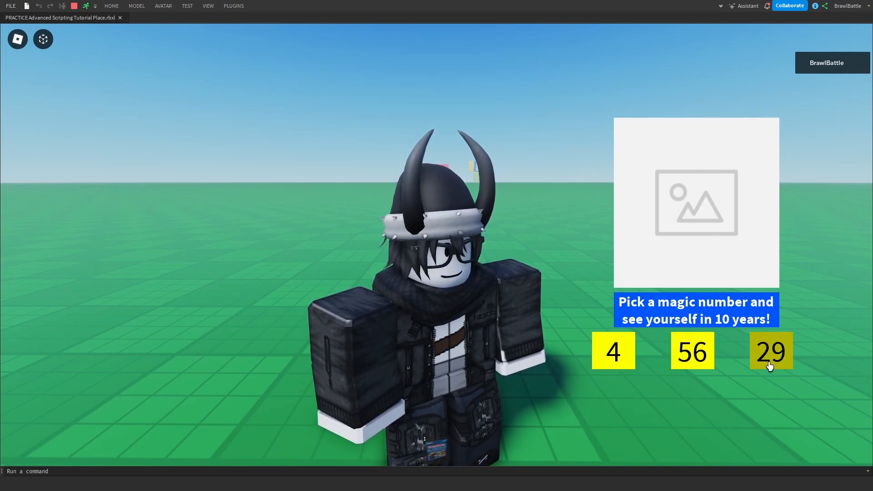
Pick magic number 29 in the playtest to reveal the image, then stop testing.
{"action": "left_click", "coordinate": [770, 351]}
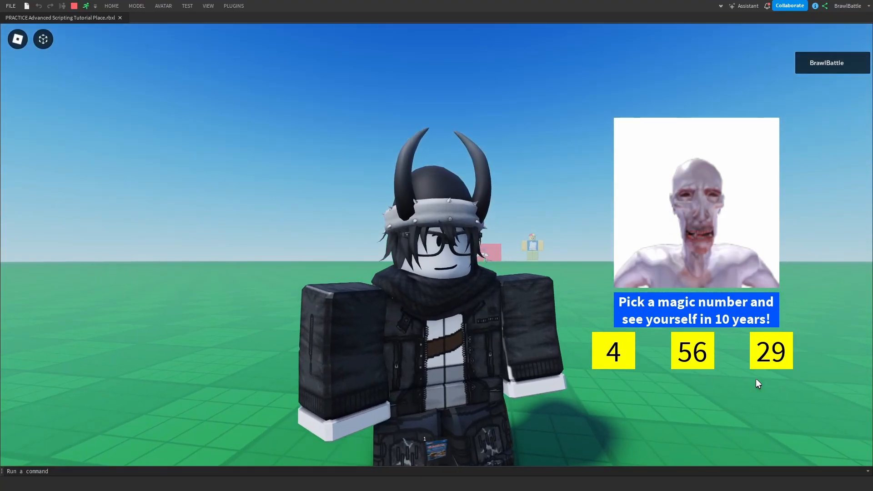
{"action": "left_click", "coordinate": [208, 6]}
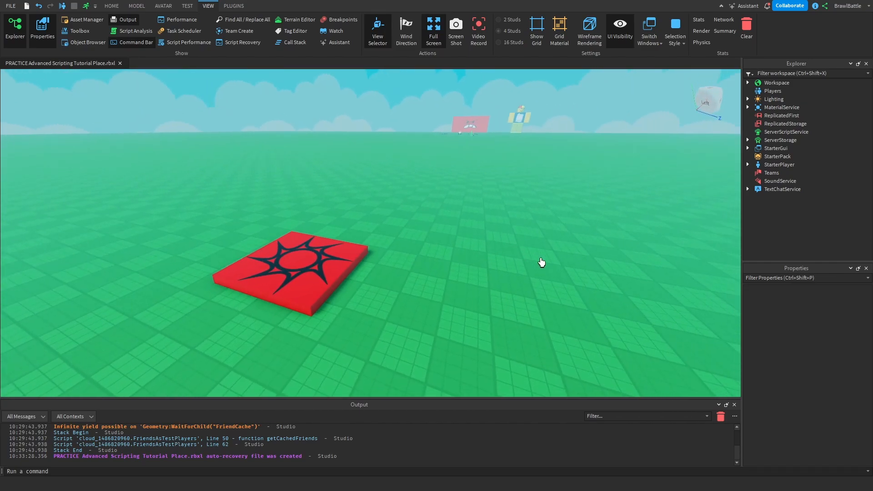
{"action": "mouse_move", "coordinate": [485, 237]}
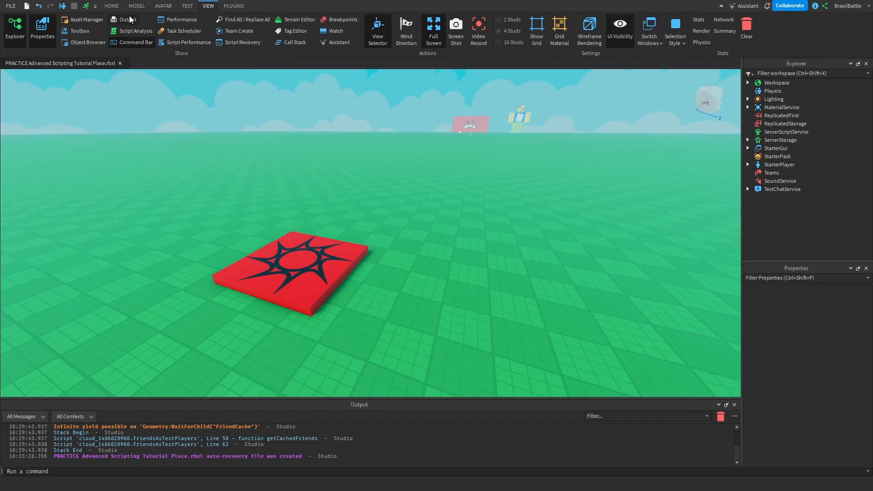
Show the Toolbox with its category switched from Models to Images, and scroll through the image results.
{"action": "left_click", "coordinate": [111, 5]}
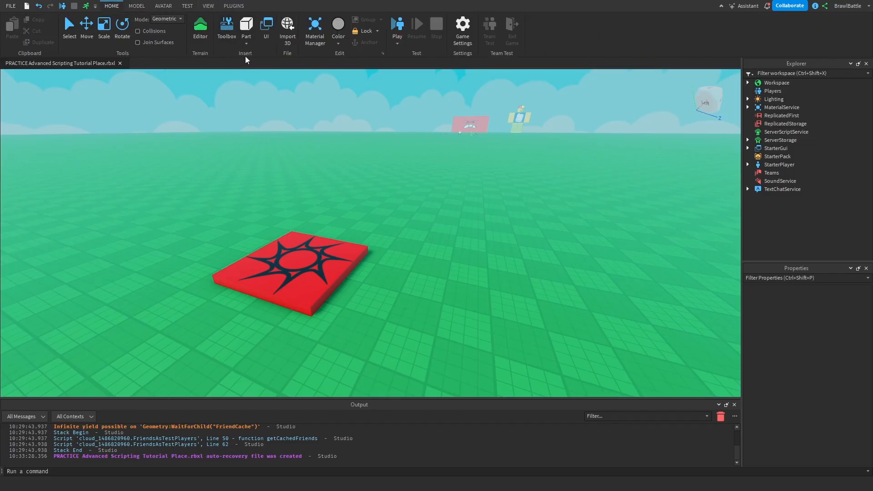
{"action": "left_click", "coordinate": [226, 27]}
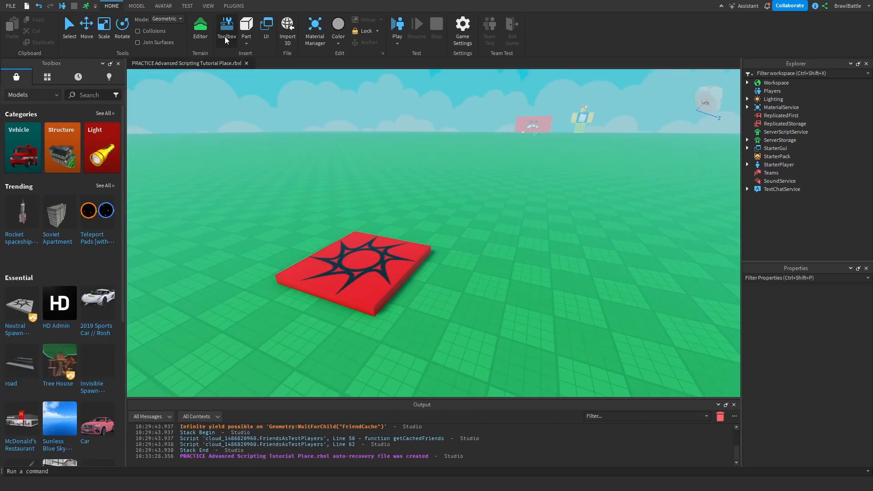
{"action": "mouse_move", "coordinate": [22, 309]}
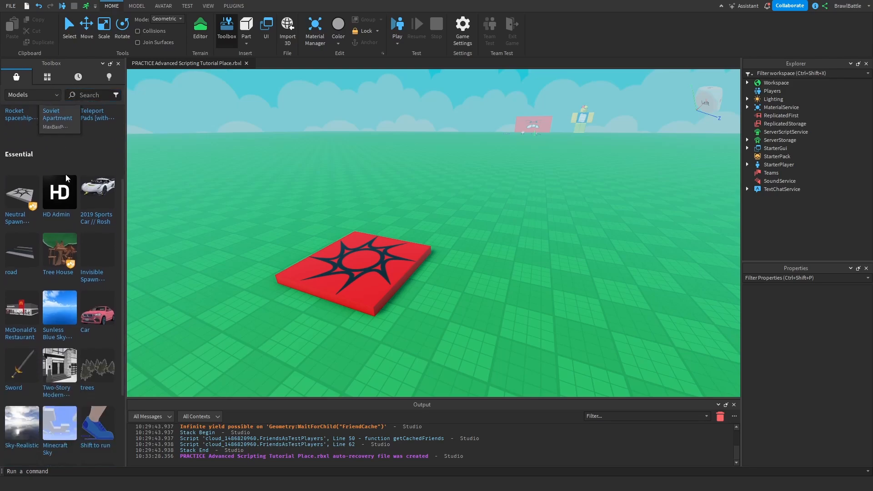
{"action": "scroll", "scroll_direction": "down", "scroll_amount": 3}
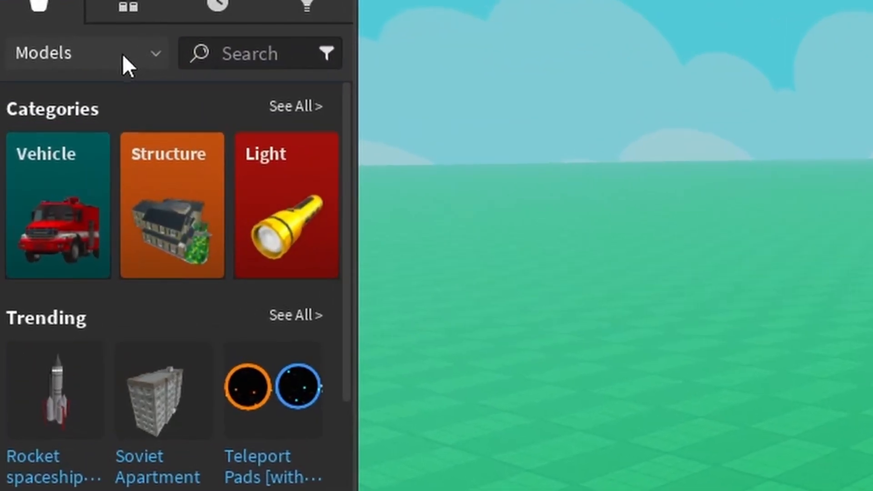
{"action": "left_click", "coordinate": [84, 53]}
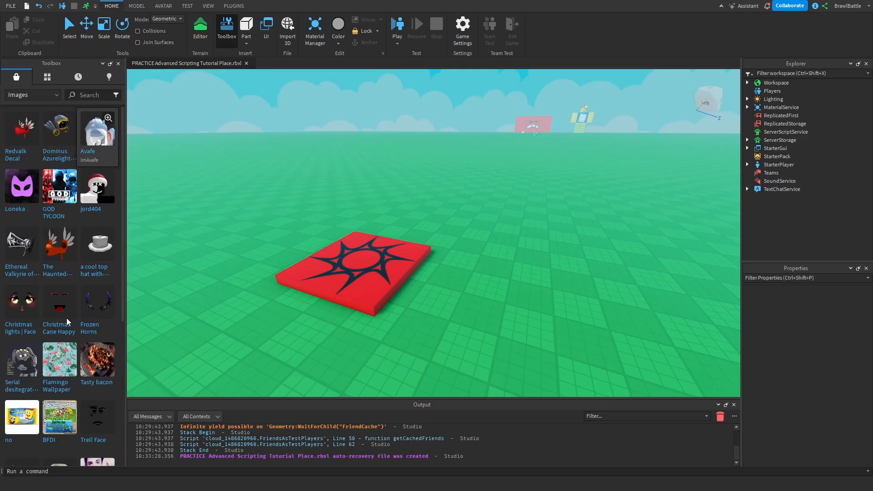
{"action": "scroll", "scroll_direction": "down", "scroll_amount": 3}
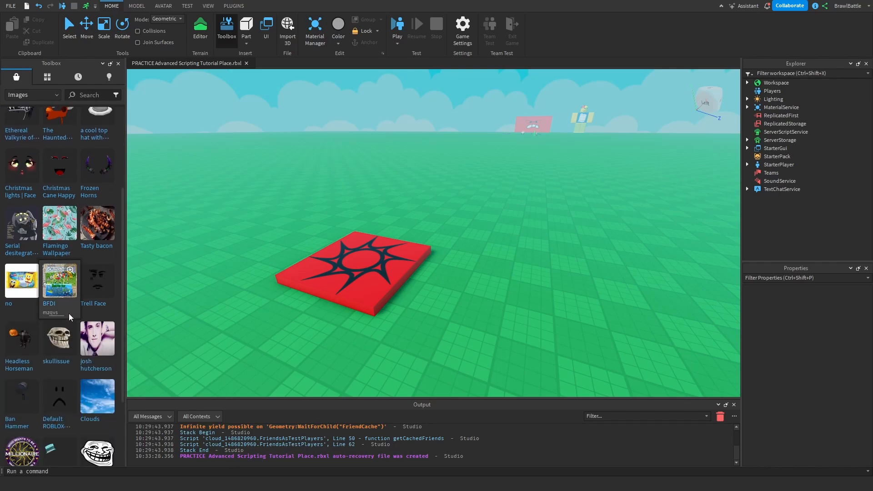
{"action": "scroll", "scroll_direction": "down", "scroll_amount": 3}
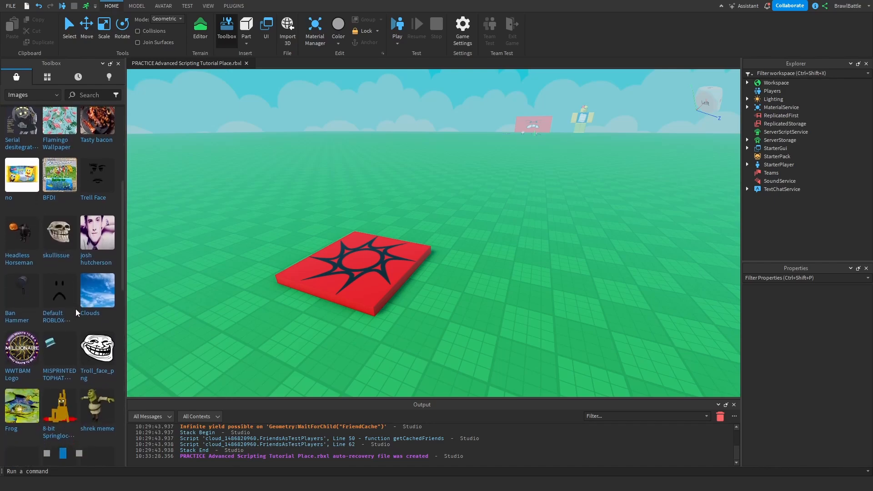
{"action": "scroll", "scroll_direction": "down", "scroll_amount": 3}
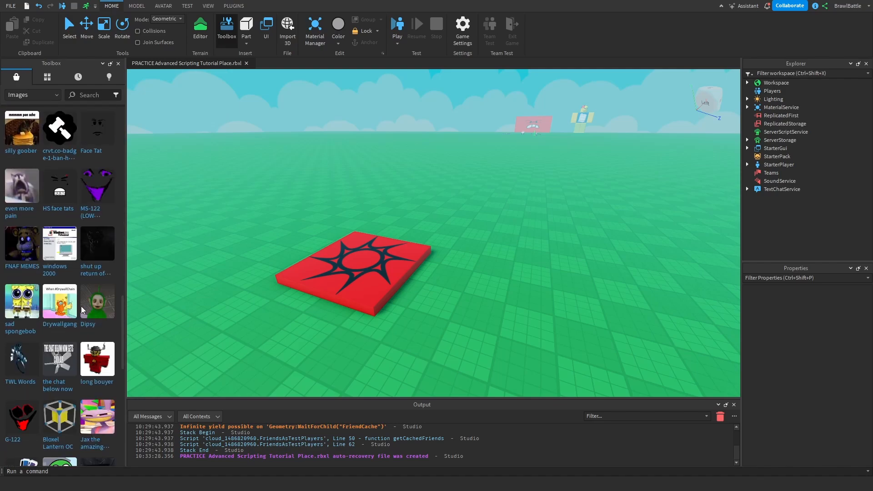
{"action": "scroll", "scroll_direction": "down", "scroll_amount": 3}
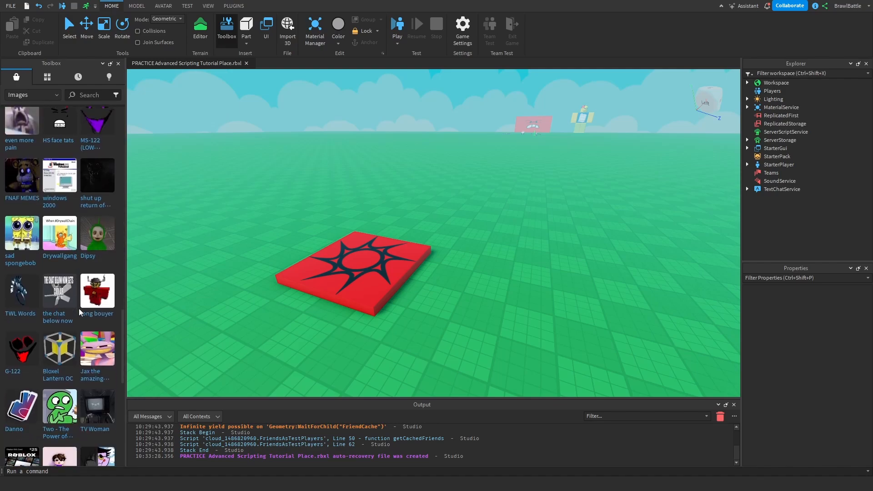
{"action": "scroll", "scroll_direction": "down", "scroll_amount": 3}
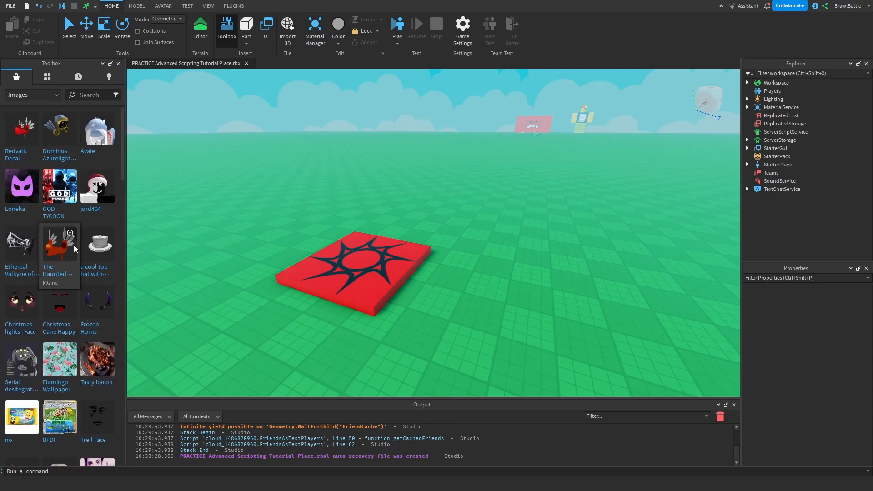
{"action": "mouse_move", "coordinate": [60, 301]}
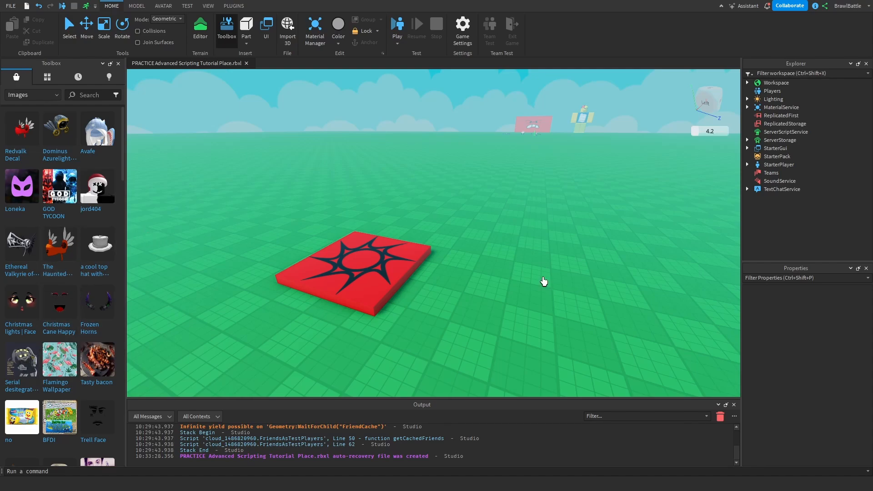
{"action": "mouse_move", "coordinate": [459, 311]}
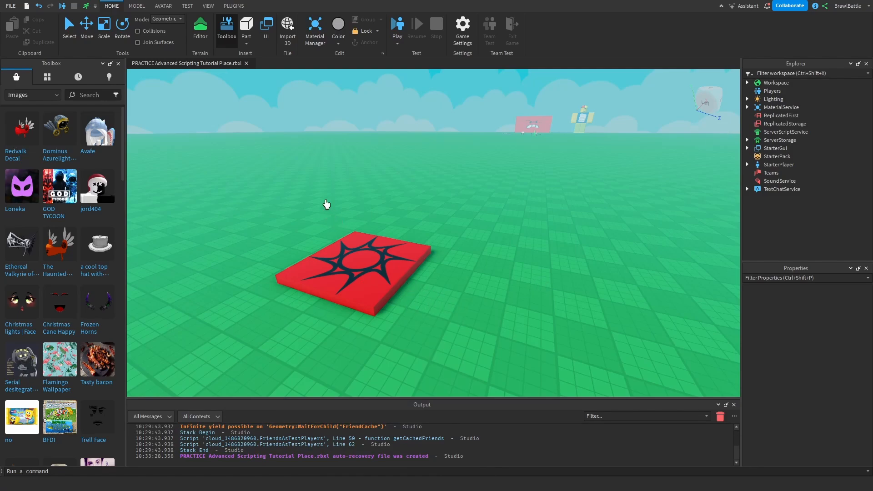
{"action": "mouse_move", "coordinate": [59, 245]}
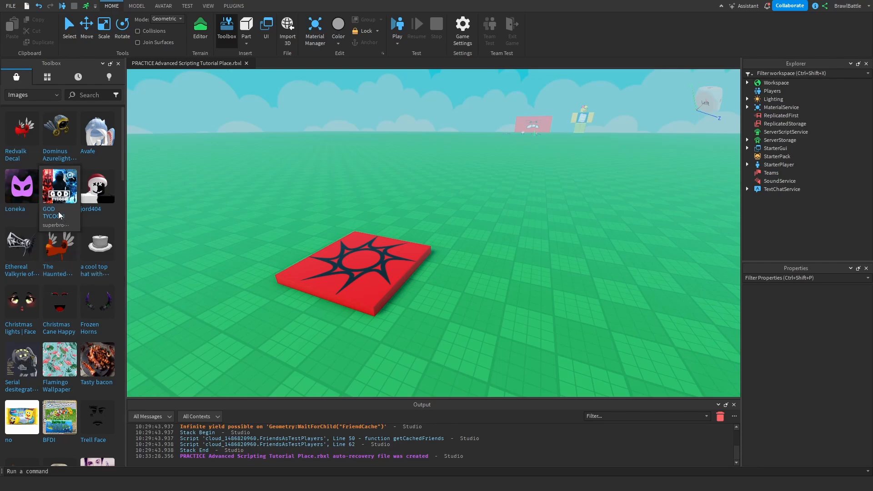
{"action": "mouse_move", "coordinate": [411, 124]}
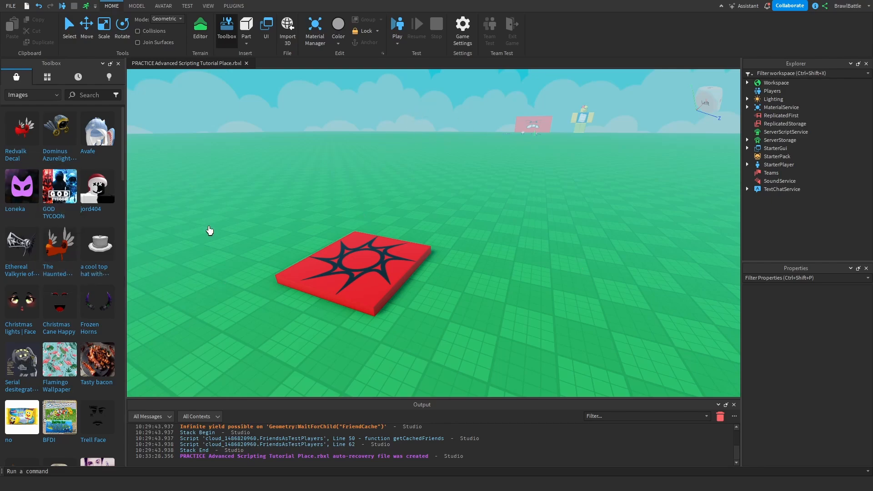
{"action": "mouse_move", "coordinate": [452, 245]}
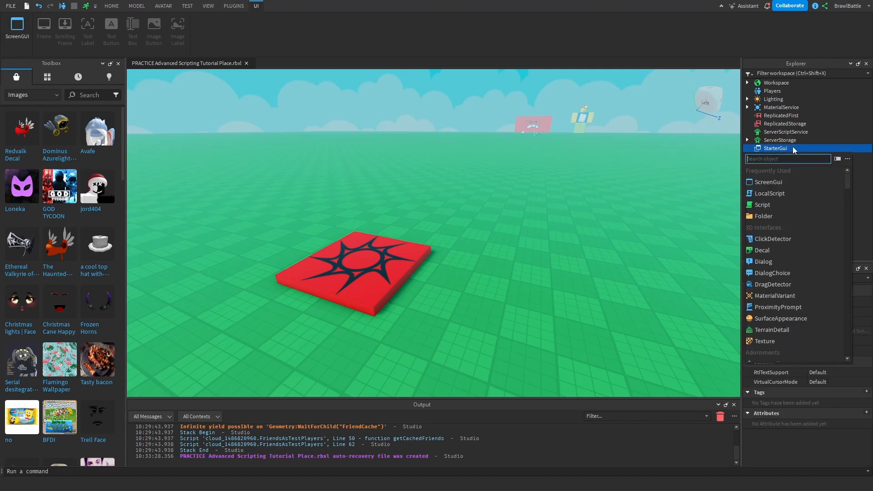
Insert a ScreenGui with an ImageLabel, centred and enlarged to about 332 by 278.
{"action": "left_click", "coordinate": [768, 181]}
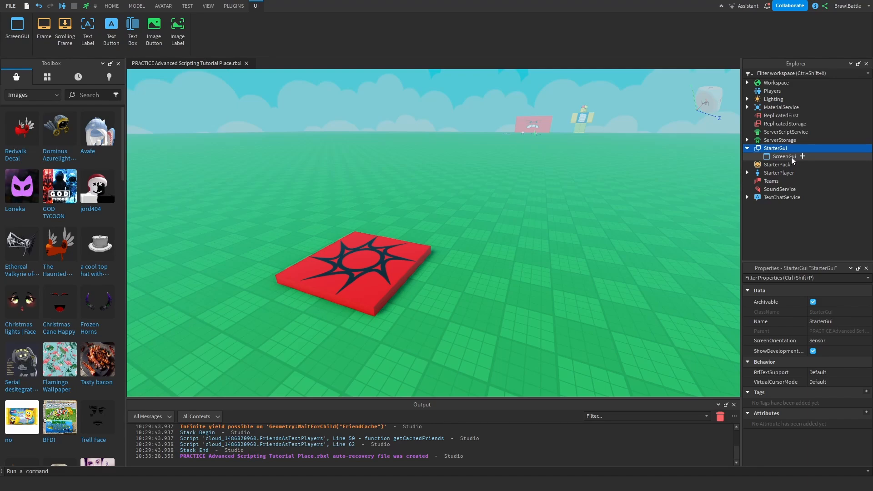
{"action": "left_click", "coordinate": [802, 156]}
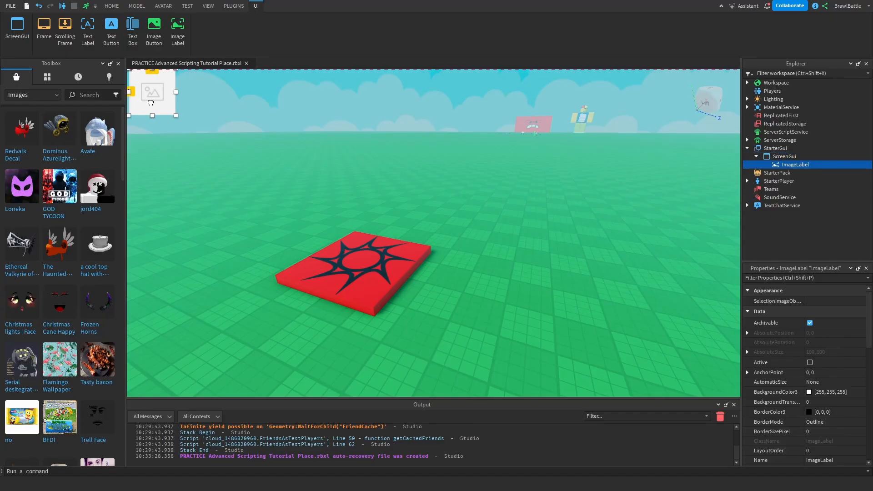
{"action": "left_click_drag", "start_coordinate": [151, 92], "coordinate": [196, 148]}
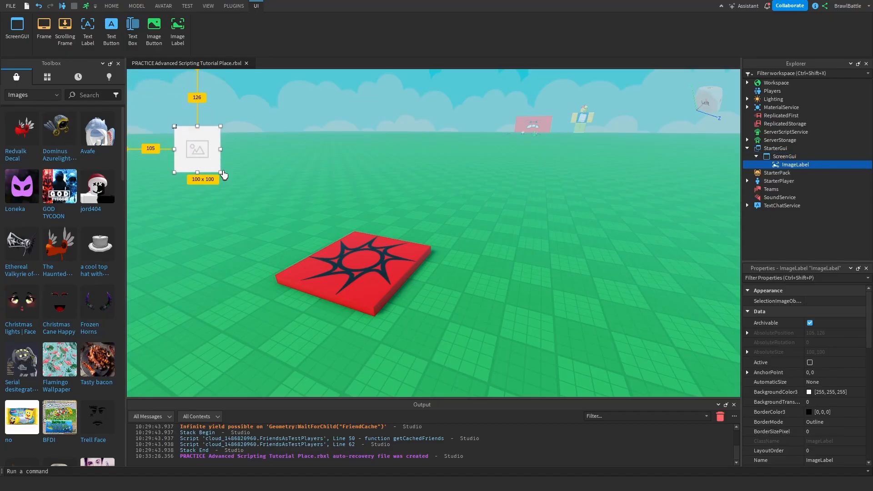
{"action": "left_click_drag", "start_coordinate": [197, 148], "coordinate": [442, 214]}
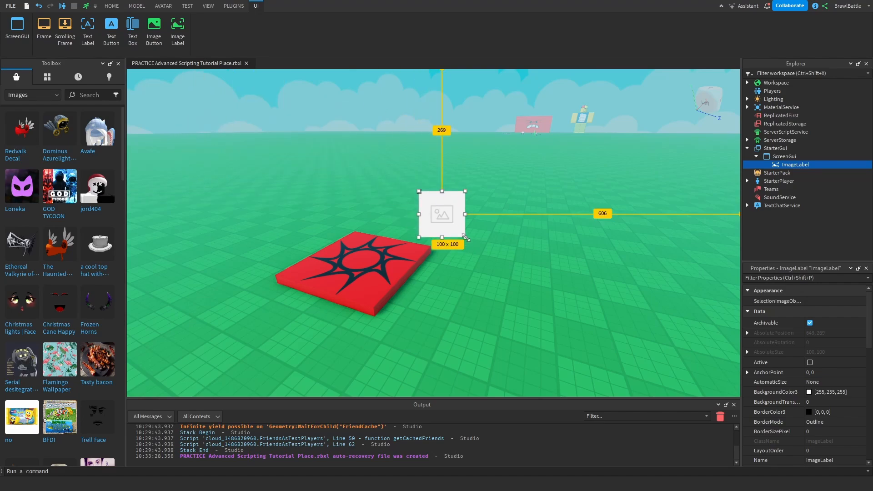
{"action": "left_click_drag", "start_coordinate": [465, 235], "coordinate": [499, 324]}
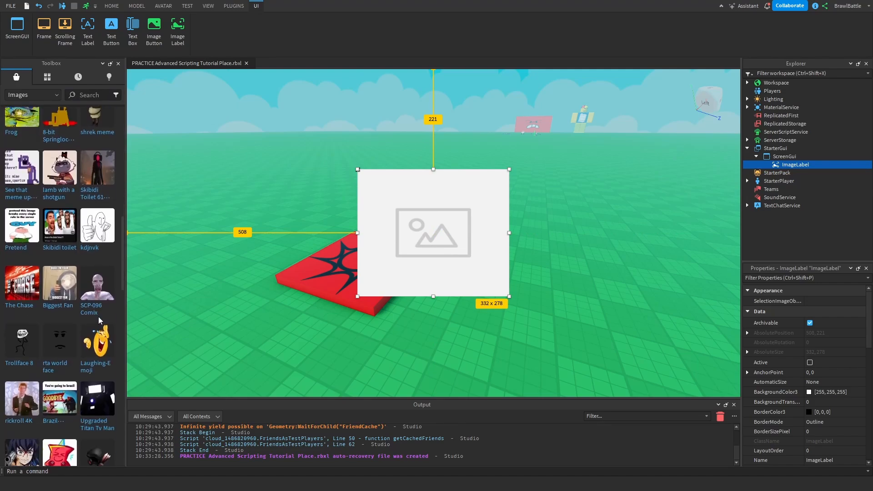
Find the Deadly Dark Dominus image in the Toolbox and copy its asset ID.
{"action": "scroll", "scroll_direction": "down", "scroll_amount": 3}
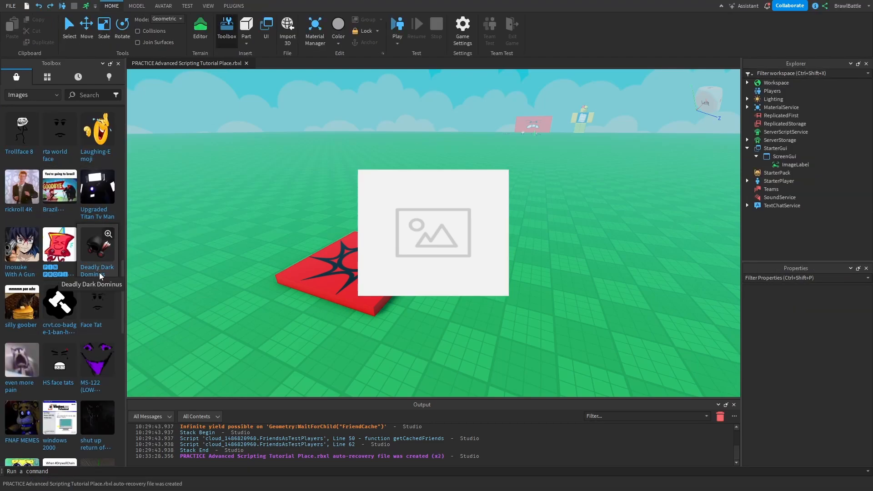
{"action": "mouse_move", "coordinate": [454, 260]}
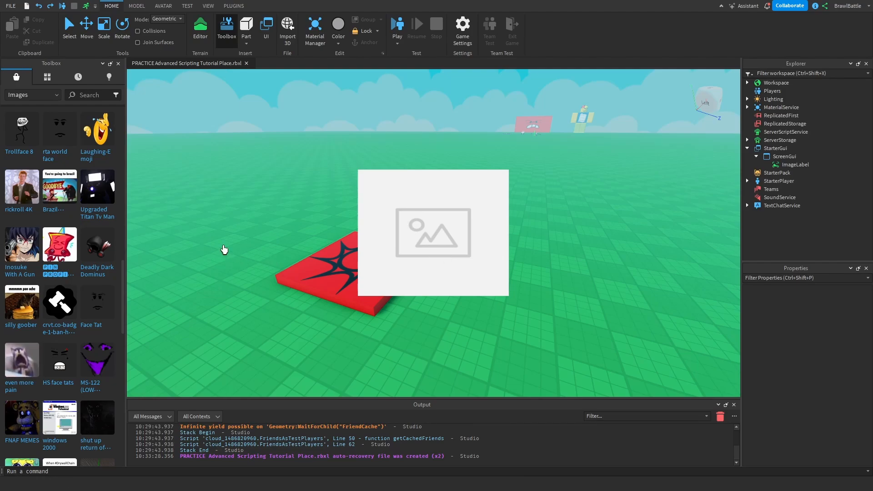
{"action": "mouse_move", "coordinate": [137, 271]}
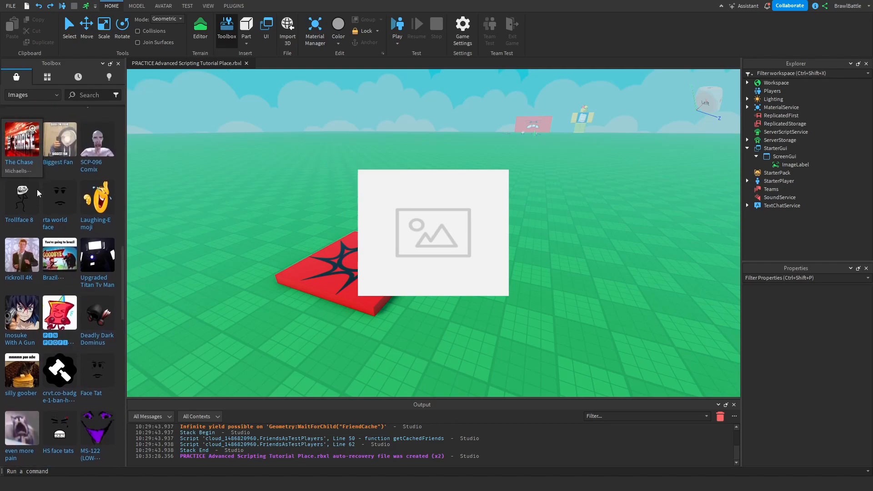
{"action": "scroll", "scroll_direction": "down", "scroll_amount": 3}
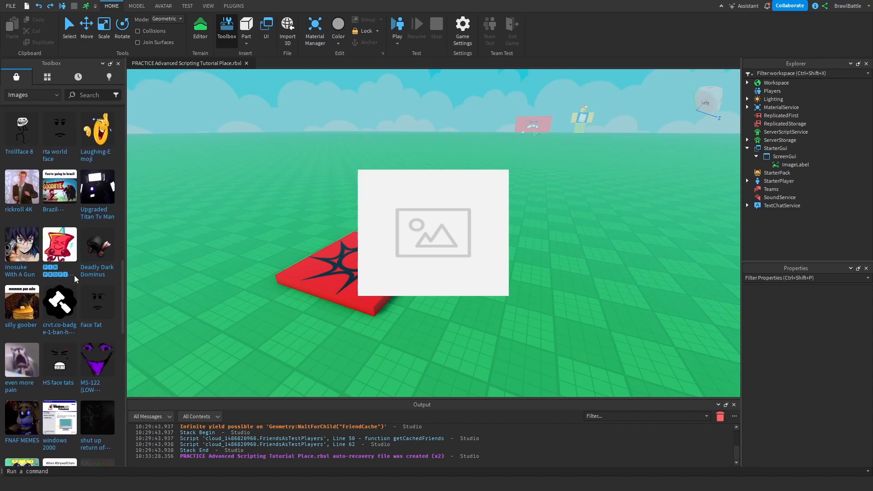
{"action": "mouse_move", "coordinate": [98, 245]}
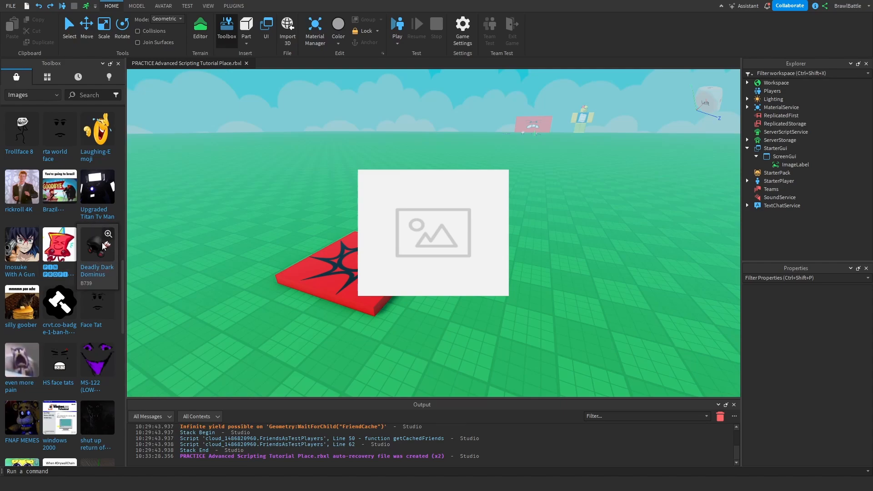
{"action": "mouse_move", "coordinate": [113, 262]}
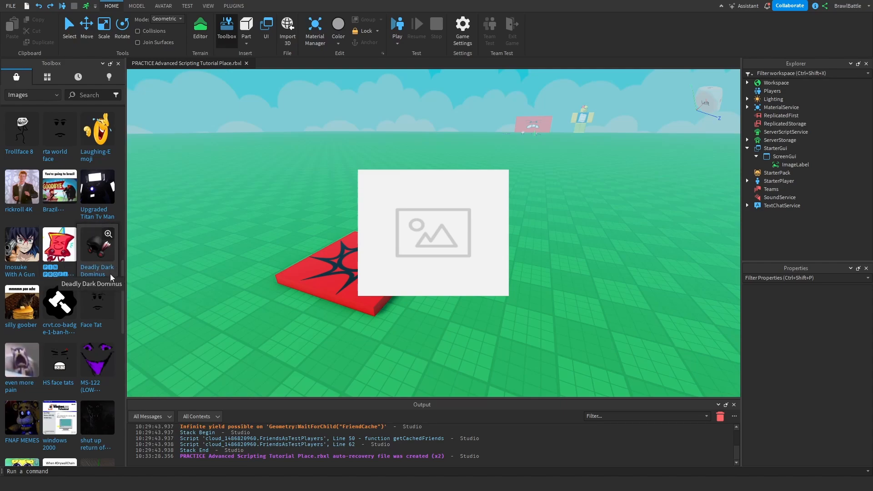
{"action": "right_click", "coordinate": [98, 248]}
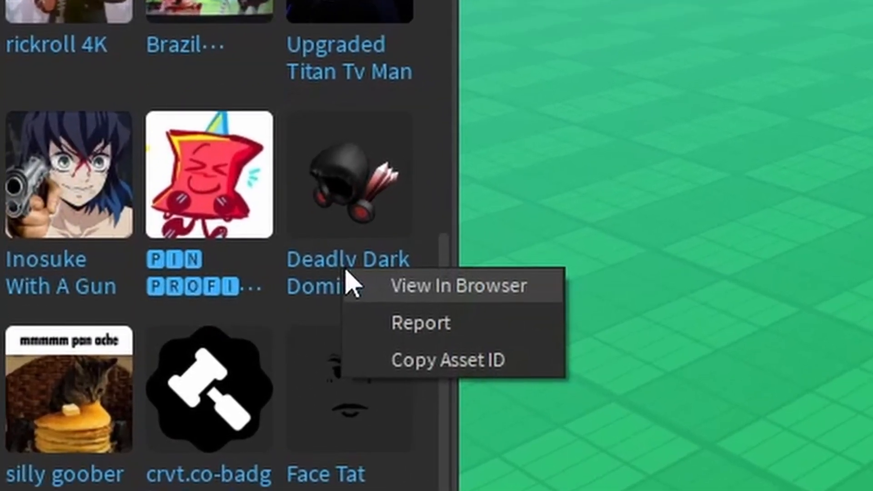
{"action": "mouse_move", "coordinate": [449, 377]}
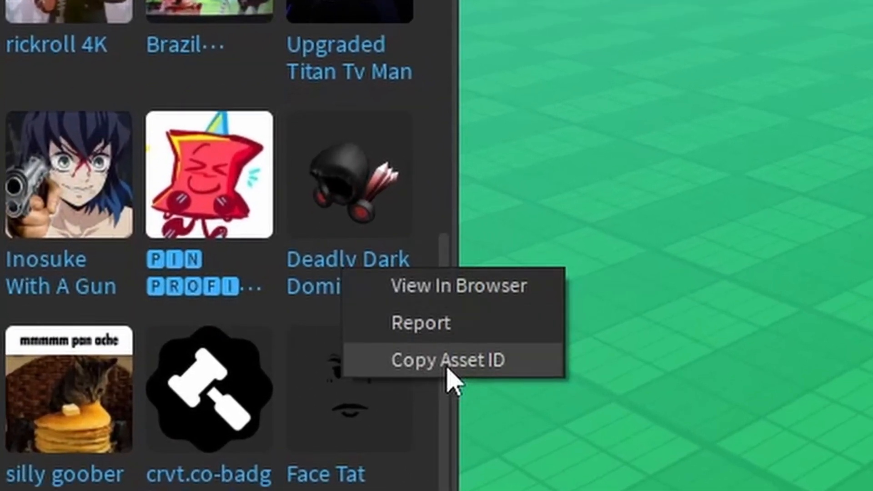
{"action": "left_click", "coordinate": [446, 360]}
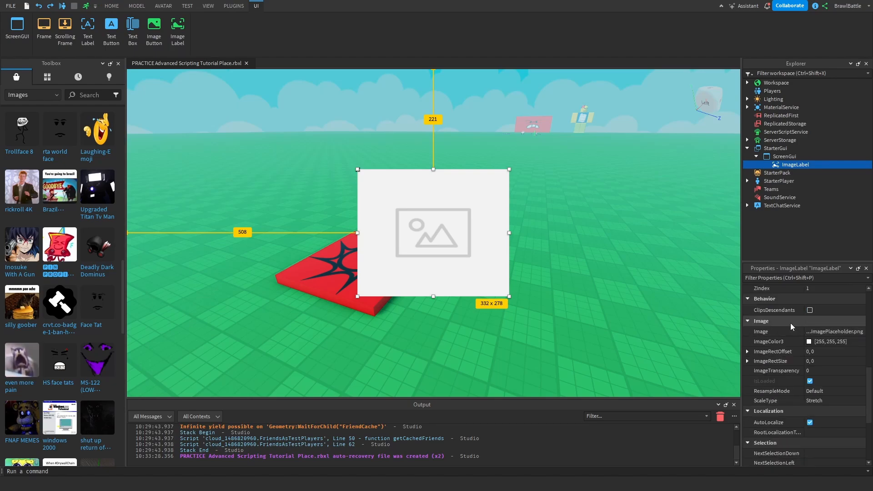
{"action": "mouse_move", "coordinate": [784, 342]}
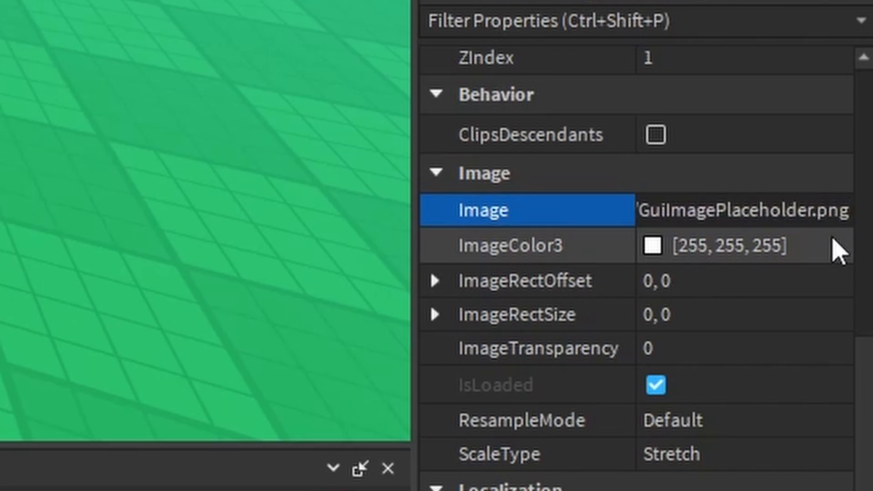
{"action": "left_click", "coordinate": [741, 210]}
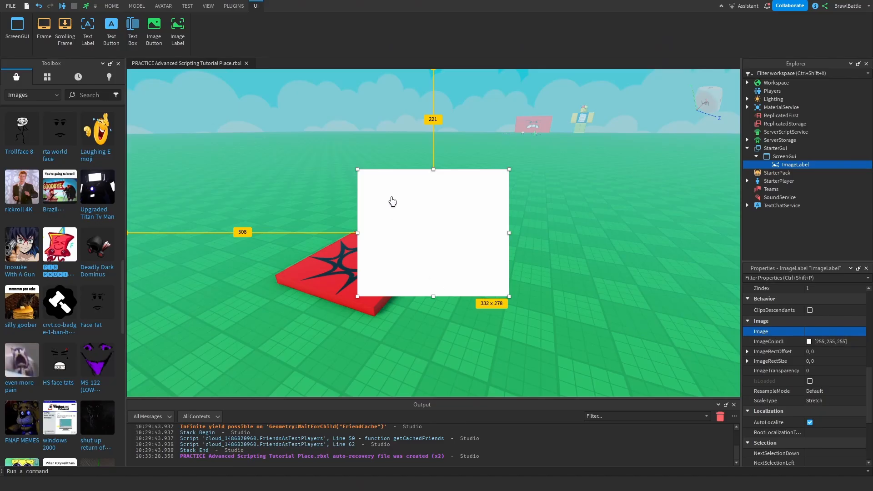
{"action": "mouse_move", "coordinate": [453, 332]}
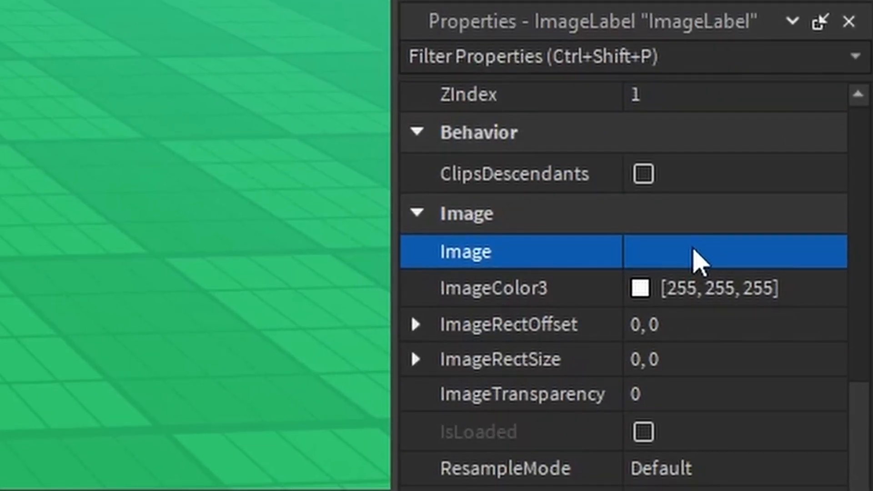
{"action": "right_click", "coordinate": [729, 251]}
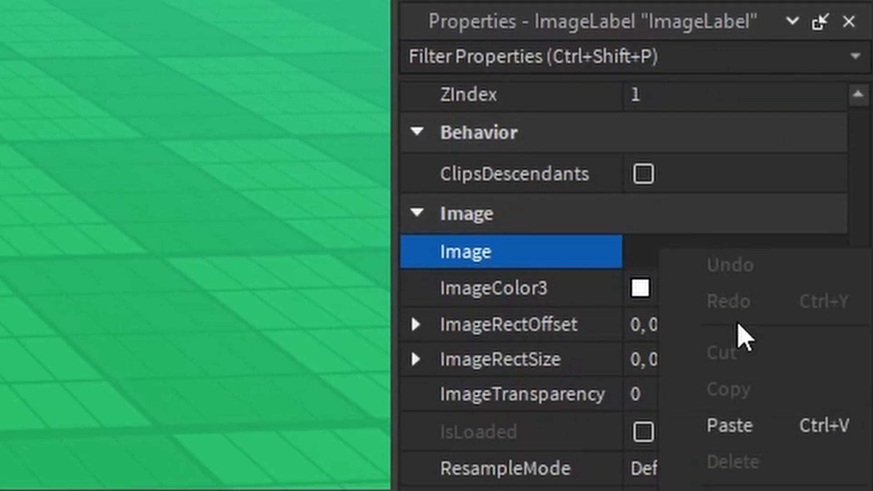
{"action": "left_click", "coordinate": [729, 426]}
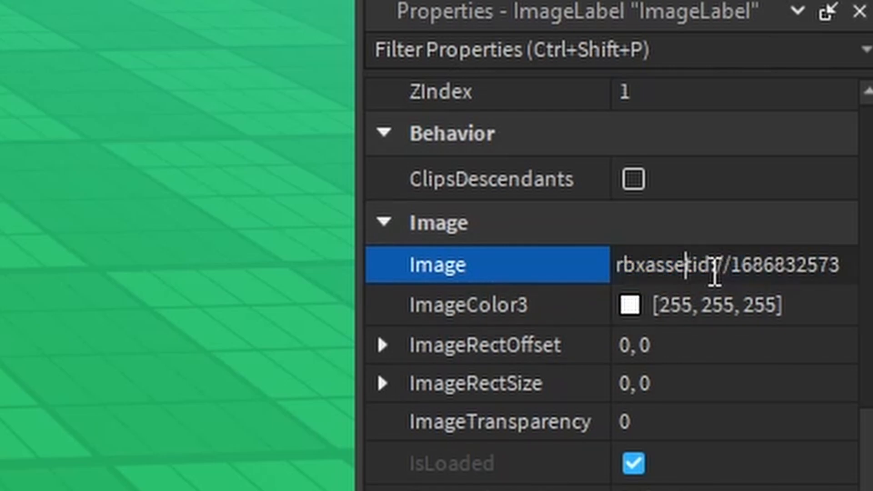
{"action": "double_click", "coordinate": [663, 265]}
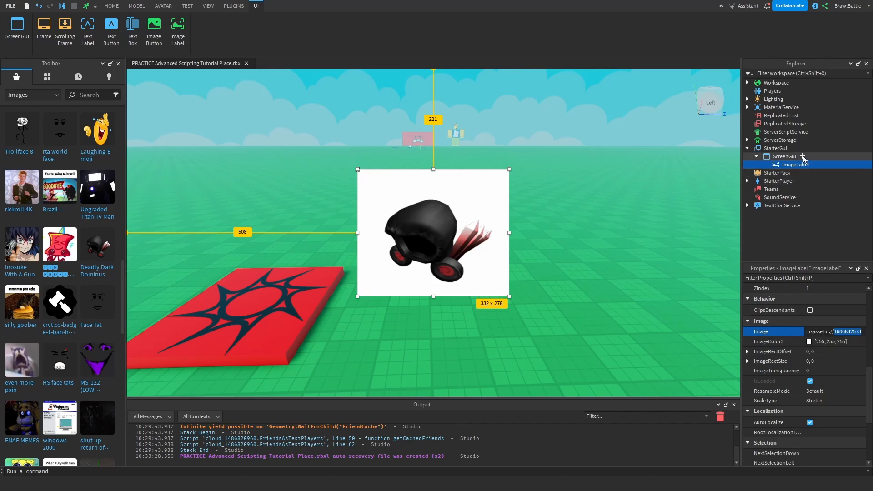
{"action": "left_click", "coordinate": [802, 157]}
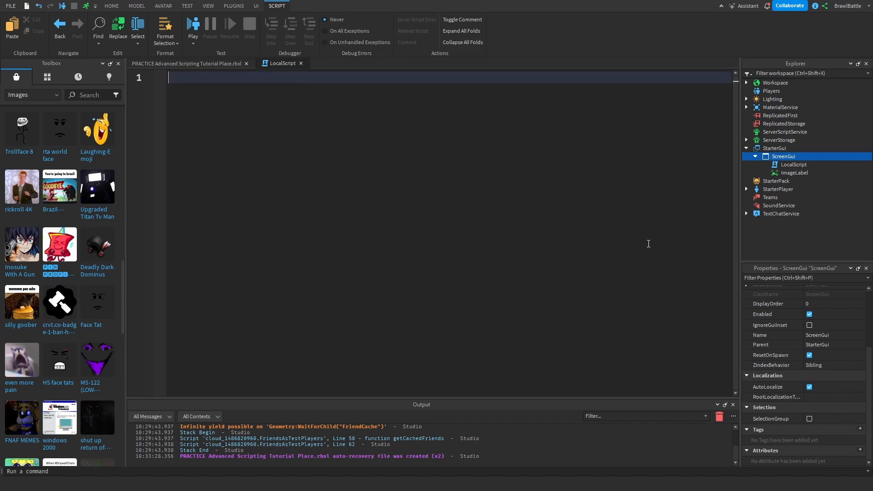
{"action": "type", "text": "local i"}
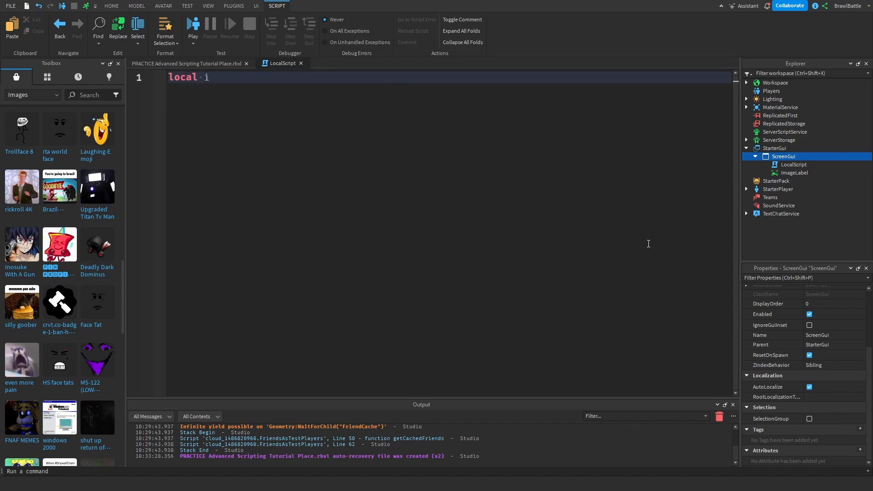
{"action": "type", "text": "image = script.Parent.ImageLabel"}
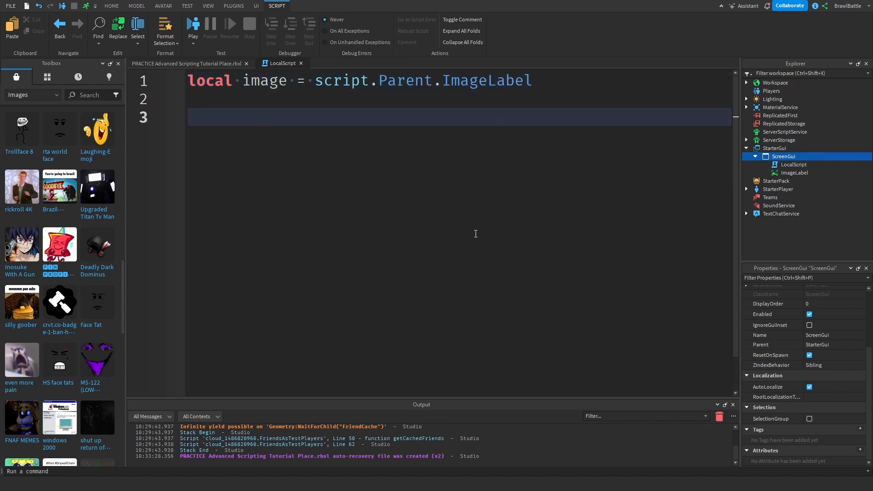
{"action": "type", "text": "im"}
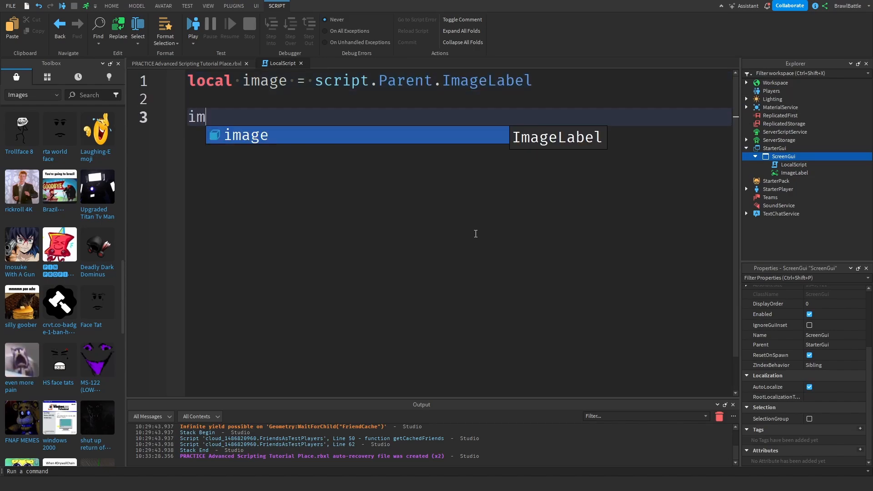
{"action": "type", "text": "age.Image"}
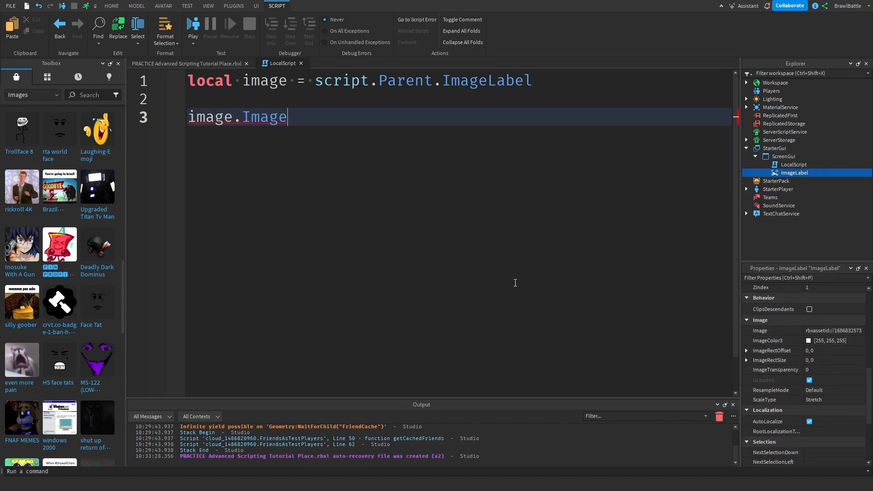
{"action": "type", "text": "="}
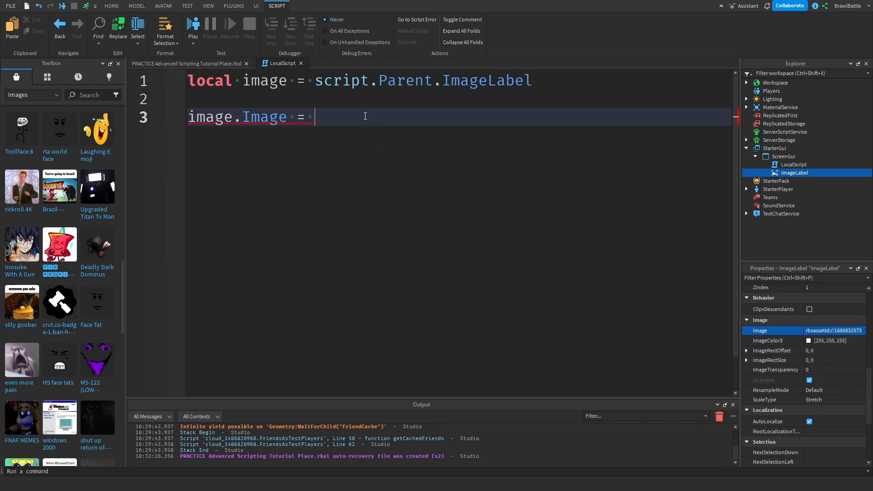
{"action": "type", "text": "1686832573"}
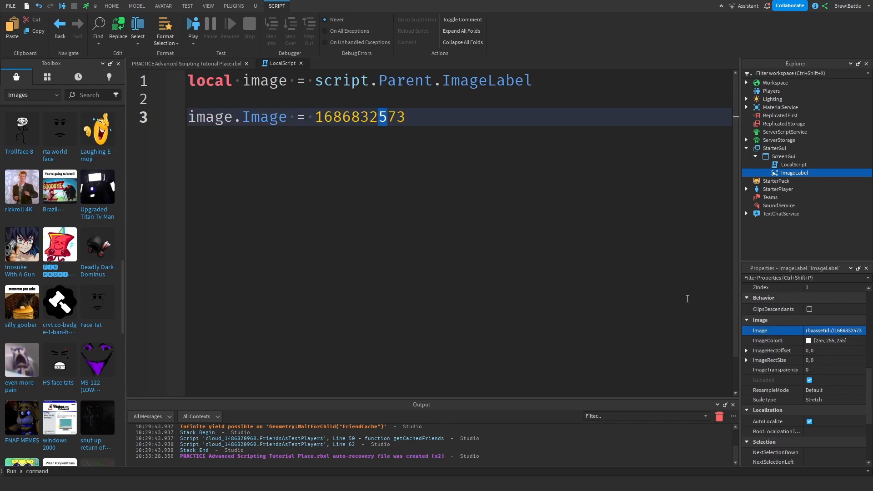
{"action": "left_click", "coordinate": [427, 117]}
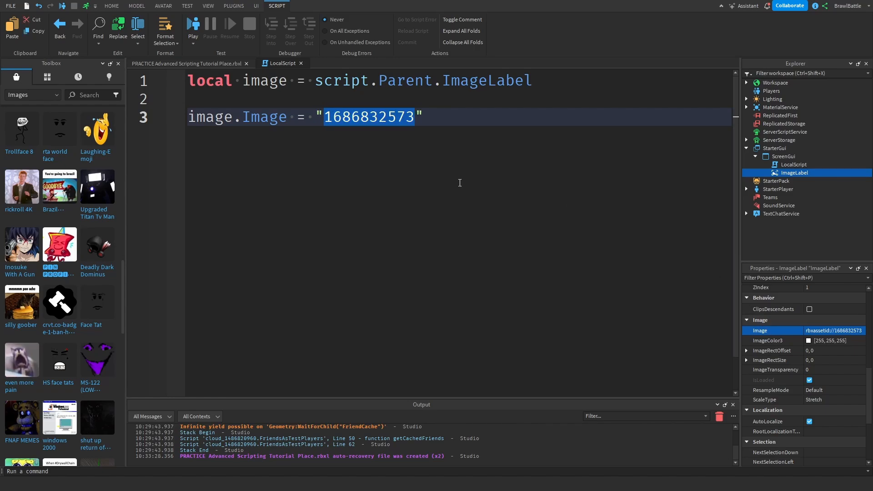
{"action": "left_click", "coordinate": [193, 27]}
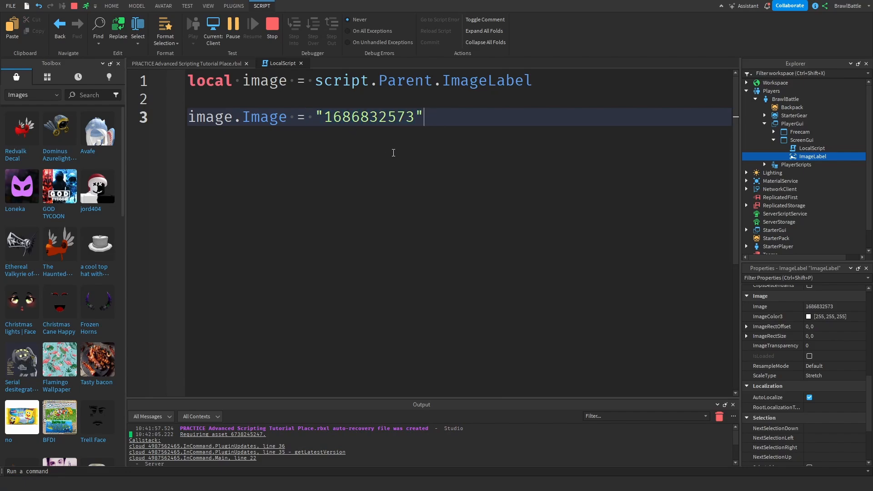
{"action": "left_click", "coordinate": [187, 63]}
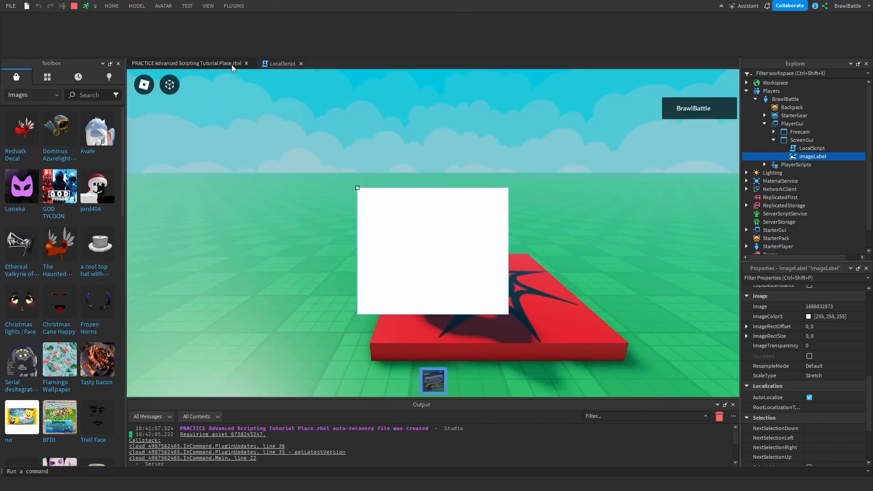
{"action": "mouse_move", "coordinate": [378, 183]}
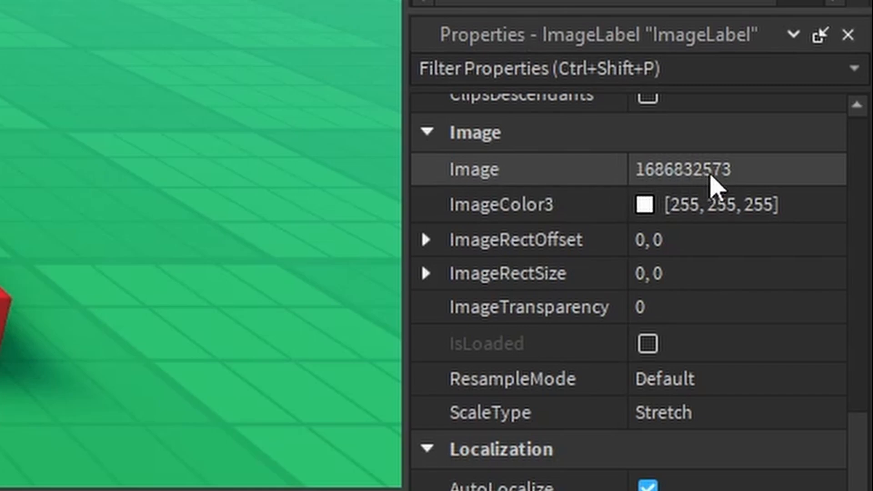
{"action": "mouse_move", "coordinate": [724, 201]}
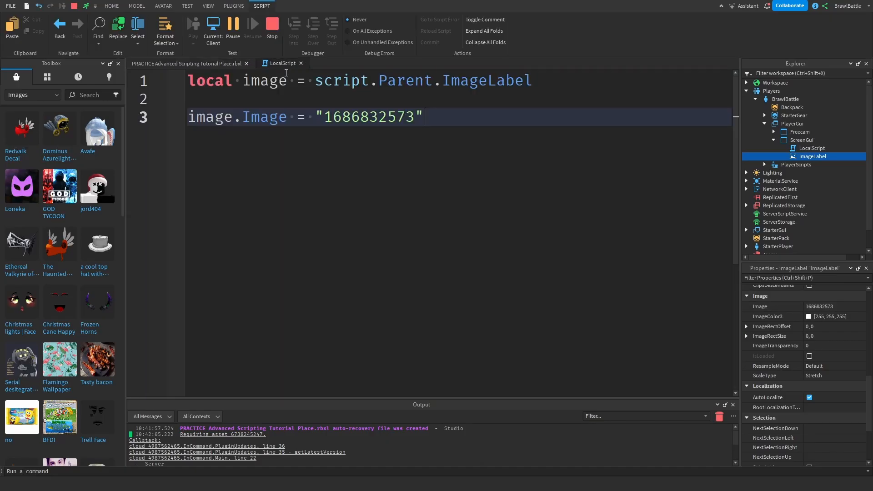
{"action": "mouse_move", "coordinate": [323, 116]}
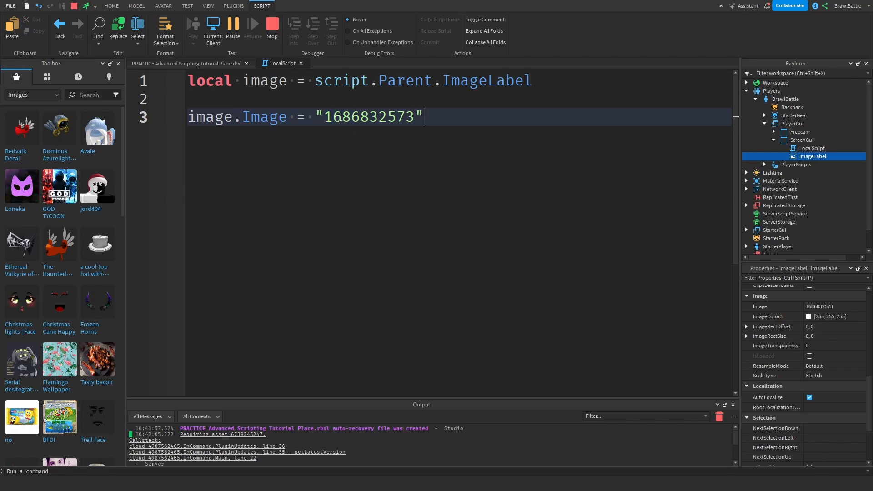
{"action": "double_click", "coordinate": [365, 117]}
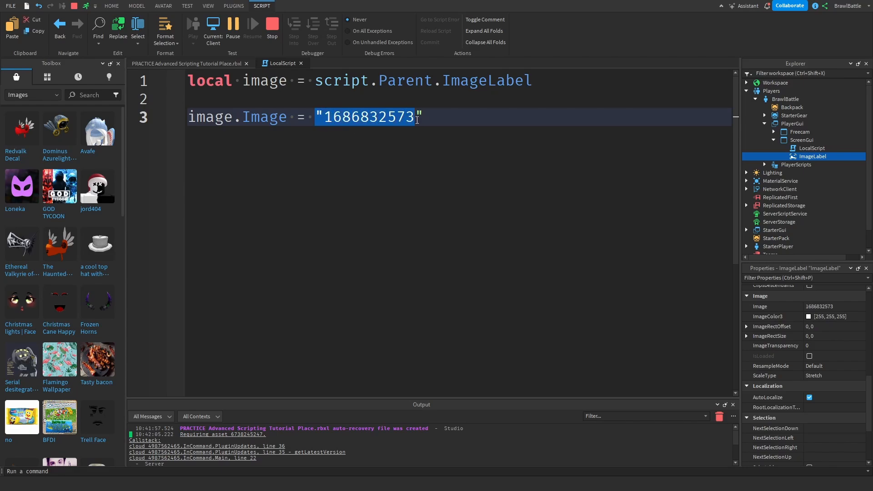
{"action": "left_click", "coordinate": [383, 132]}
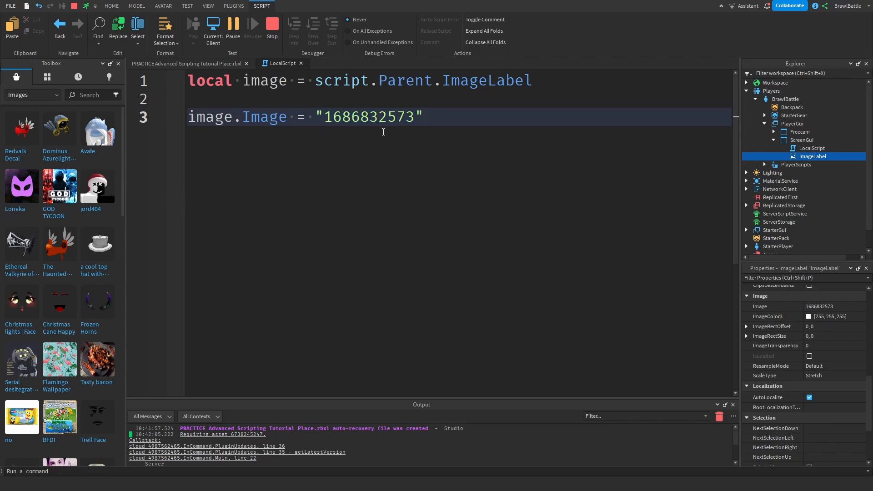
{"action": "double_click", "coordinate": [369, 117]}
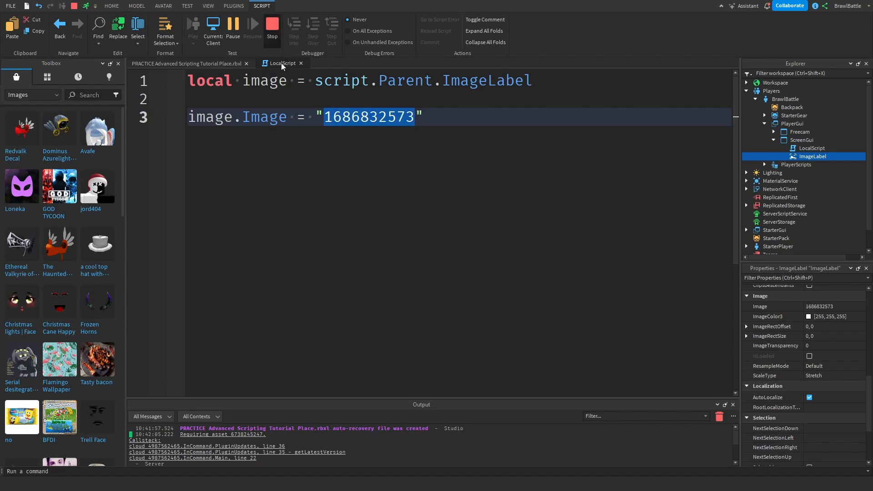
{"action": "left_click", "coordinate": [272, 26]}
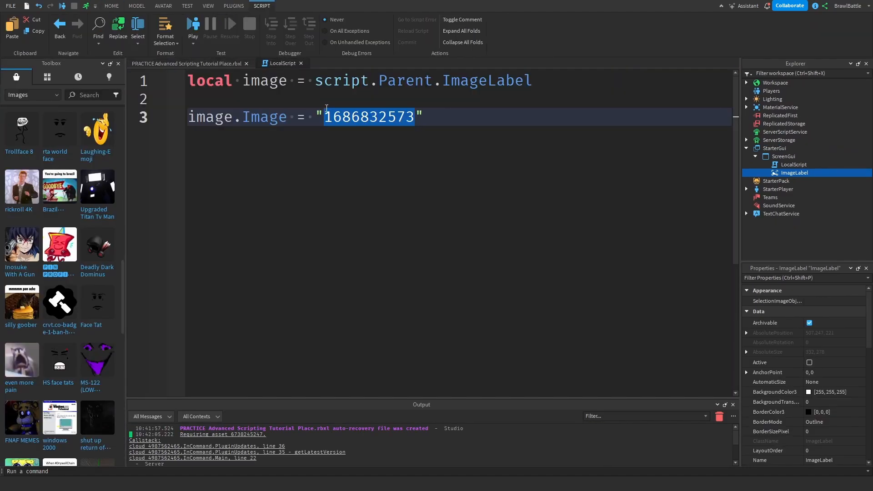
{"action": "left_click", "coordinate": [325, 117]}
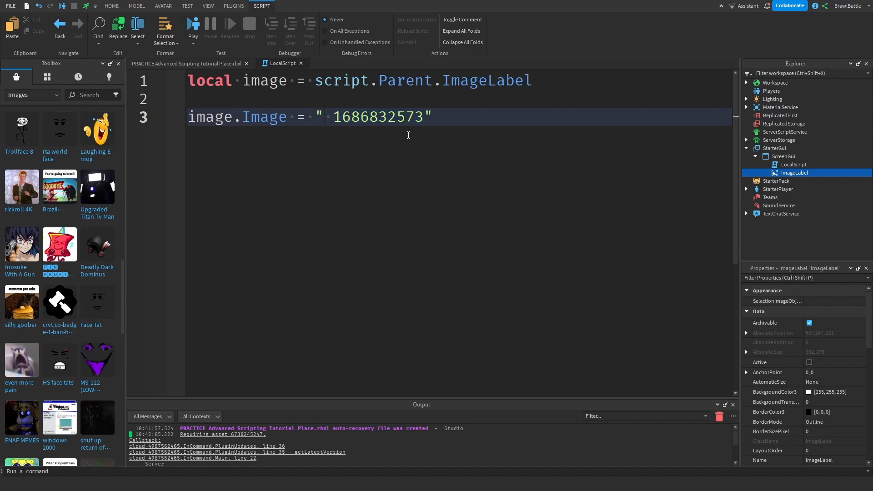
{"action": "type", "text": "rbxassetid:"}
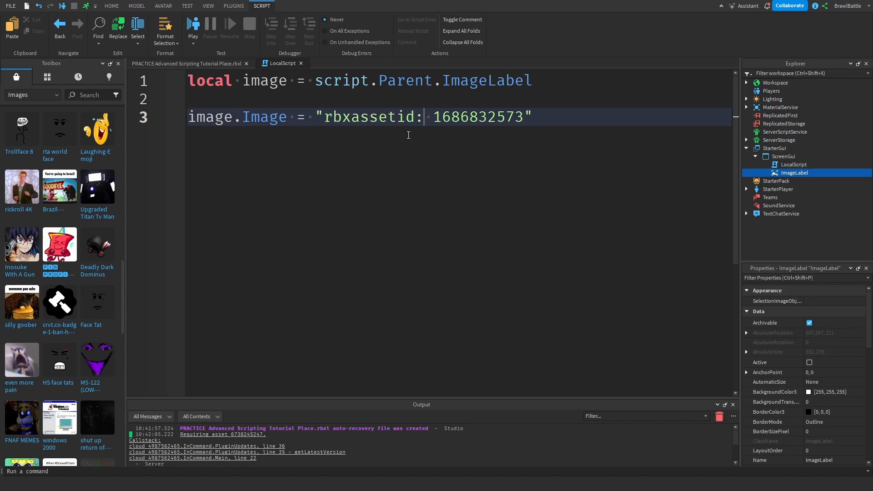
{"action": "type", "text": "//"}
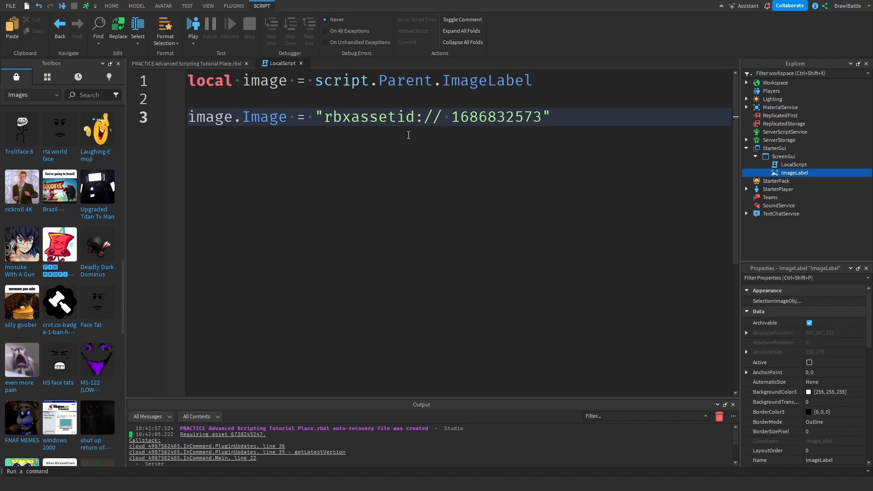
{"action": "key", "text": "Backspace"}
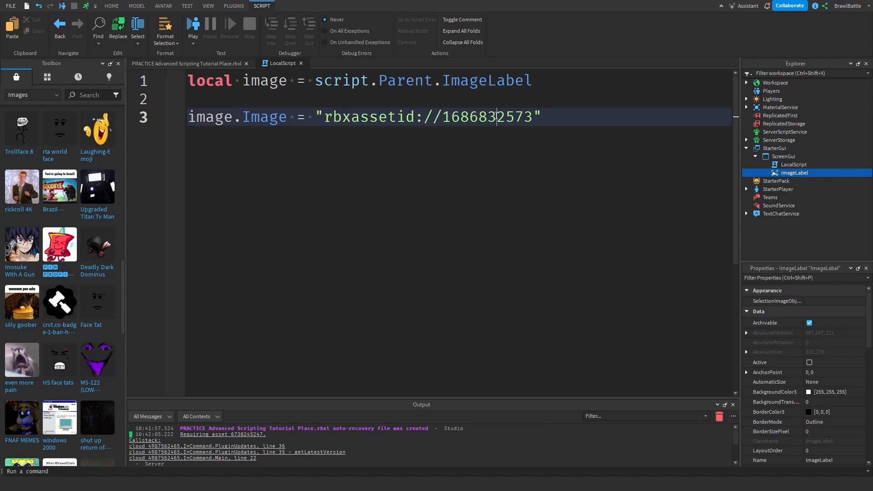
{"action": "double_click", "coordinate": [486, 117]}
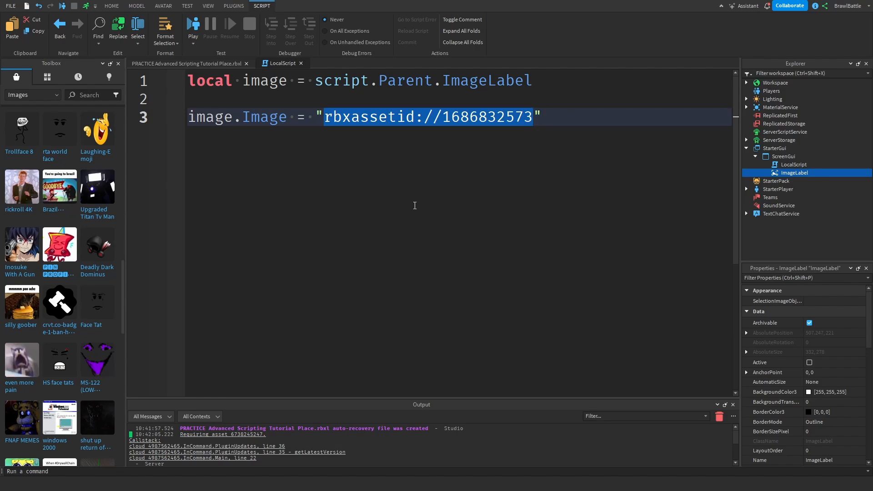
Set the ImageLabel's ImageTransparency from 0.5 back to 0.
{"action": "left_click", "coordinate": [111, 6]}
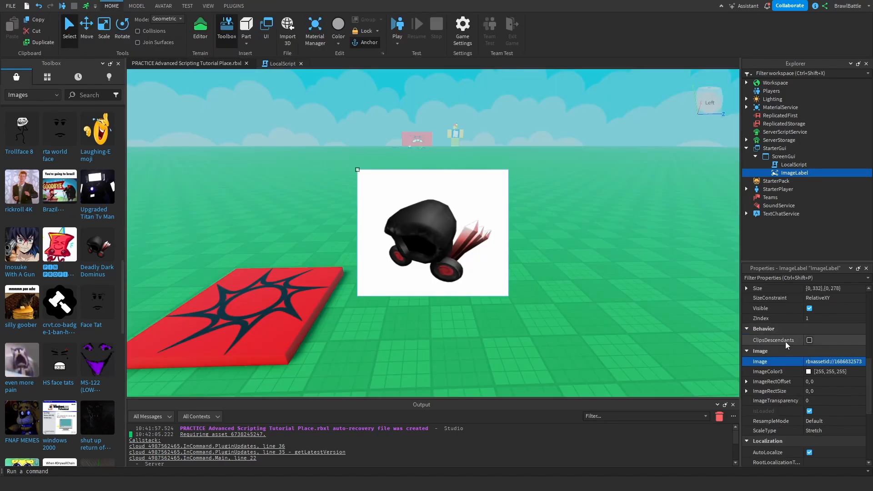
{"action": "mouse_move", "coordinate": [758, 350]}
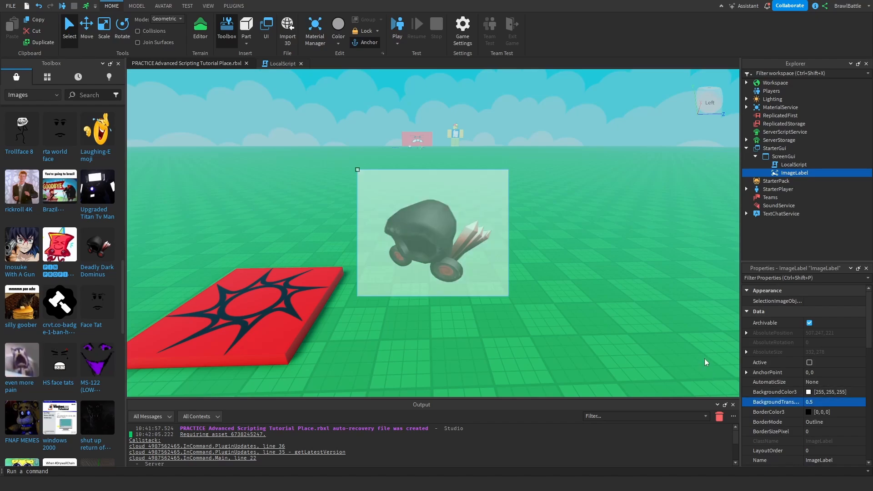
{"action": "mouse_move", "coordinate": [495, 272]}
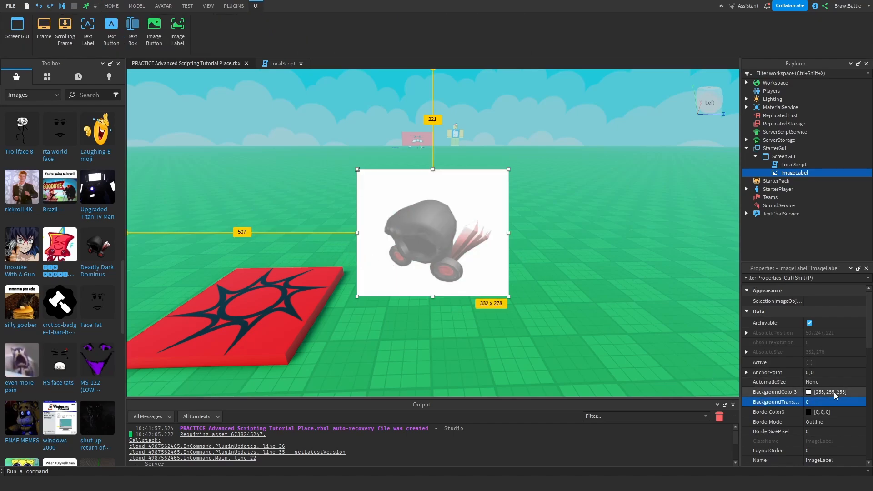
{"action": "scroll", "scroll_direction": "down", "scroll_amount": 3}
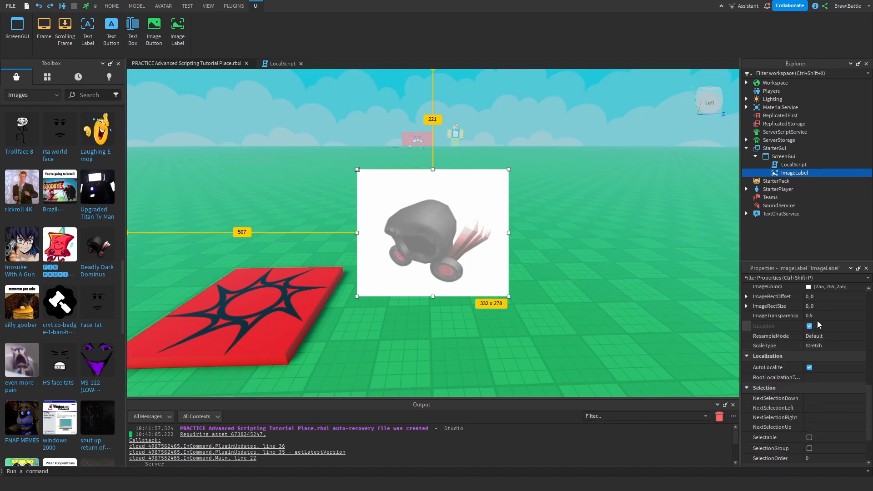
{"action": "left_click", "coordinate": [819, 315]}
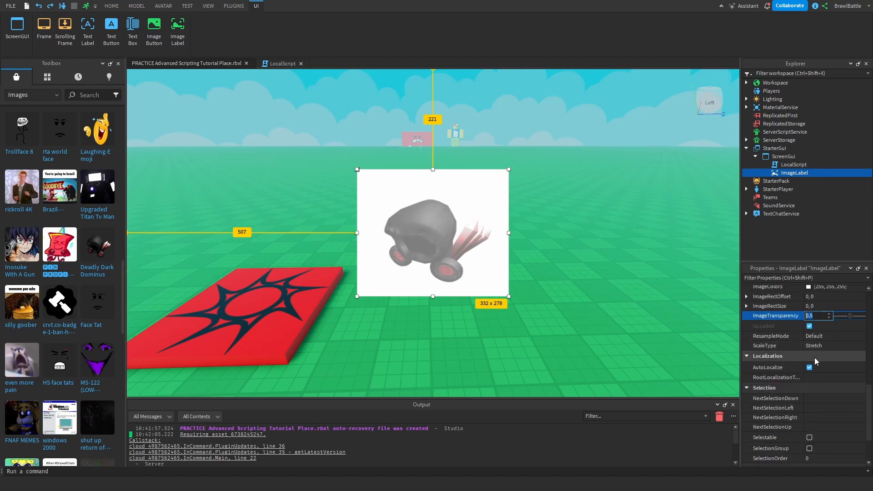
{"action": "type", "text": "0"}
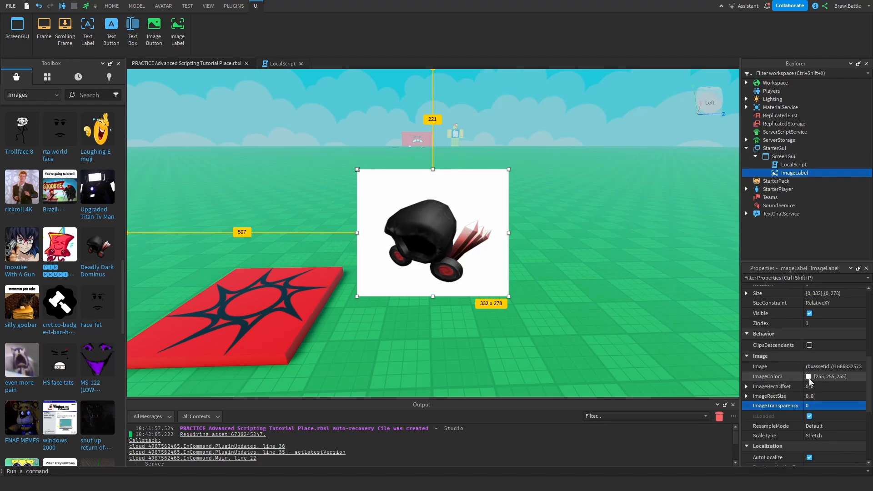
{"action": "left_click", "coordinate": [809, 377]}
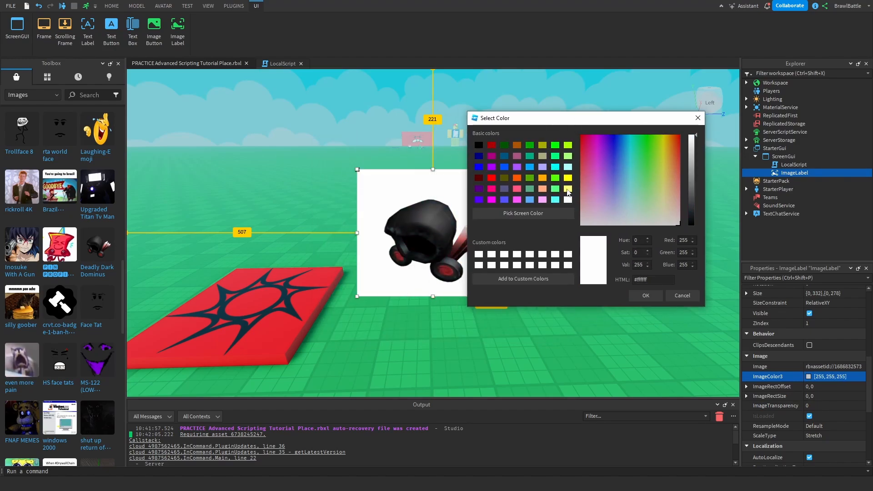
{"action": "mouse_move", "coordinate": [577, 201]}
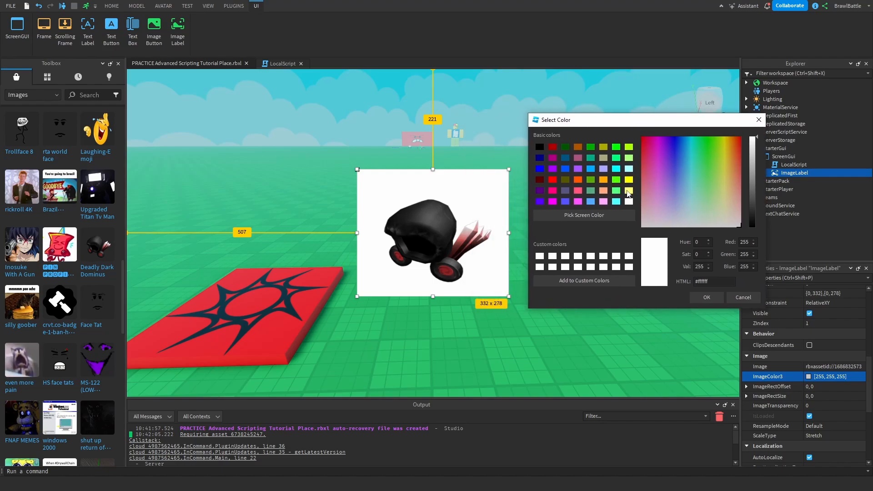
{"action": "left_click", "coordinate": [725, 182]}
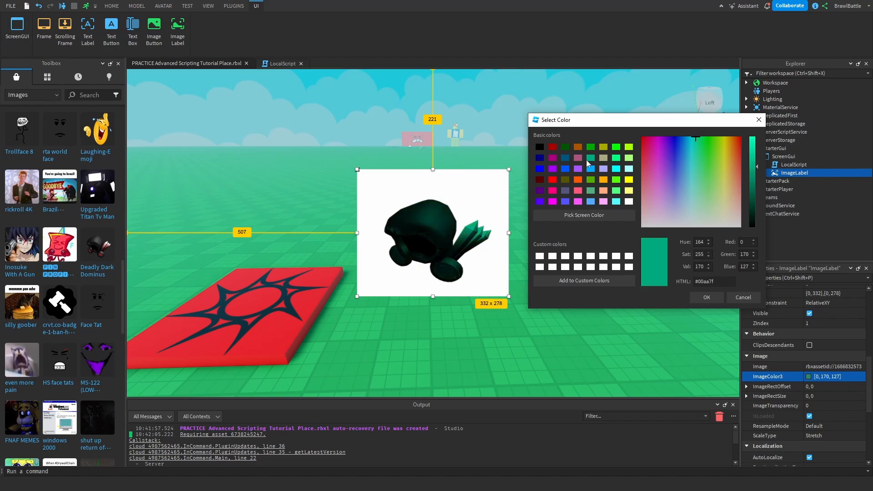
{"action": "left_click", "coordinate": [705, 298]}
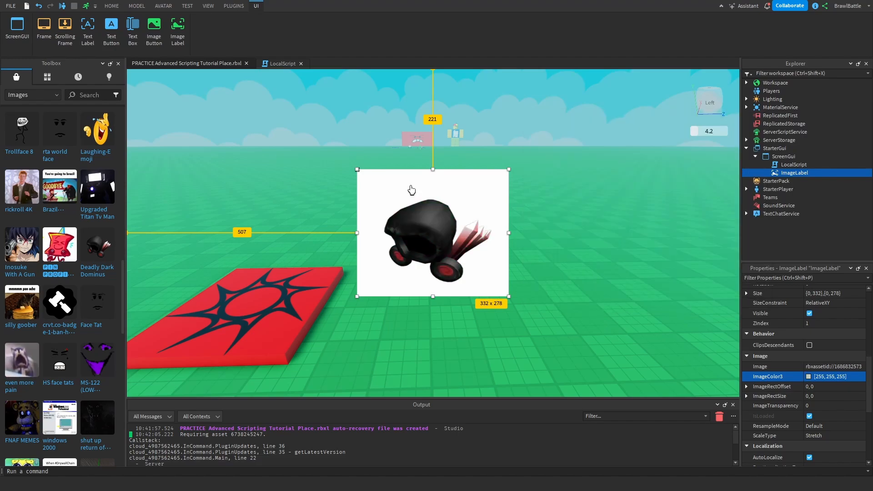
{"action": "mouse_move", "coordinate": [476, 218]}
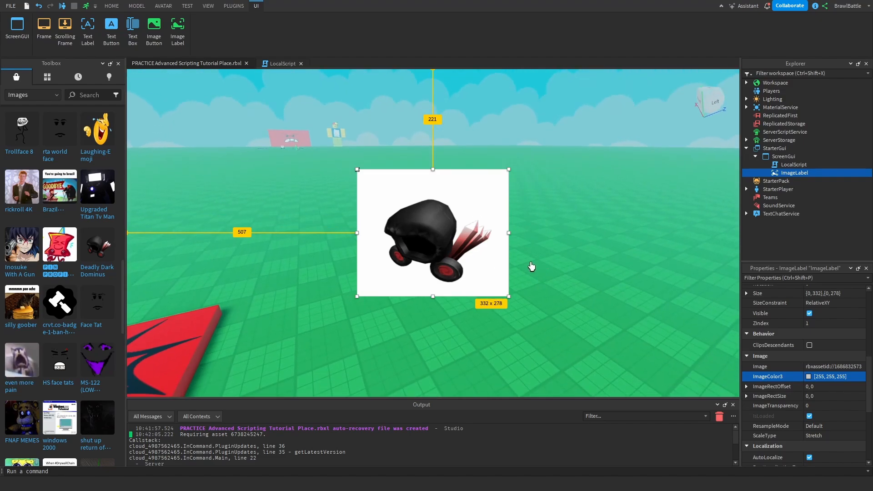
{"action": "mouse_move", "coordinate": [423, 319]}
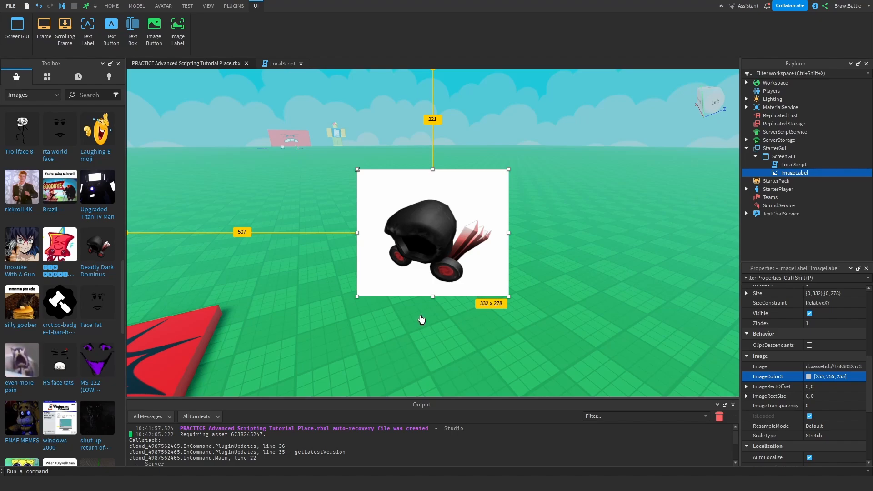
{"action": "mouse_move", "coordinate": [386, 272]}
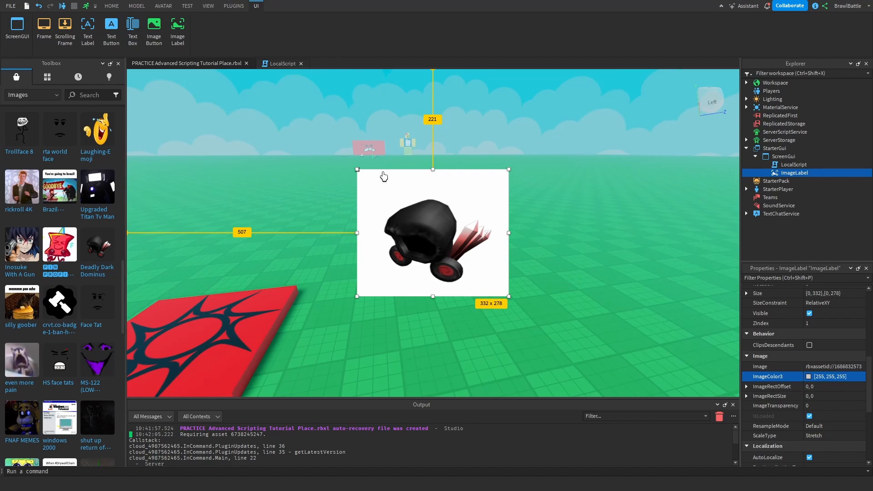
{"action": "mouse_move", "coordinate": [421, 181]}
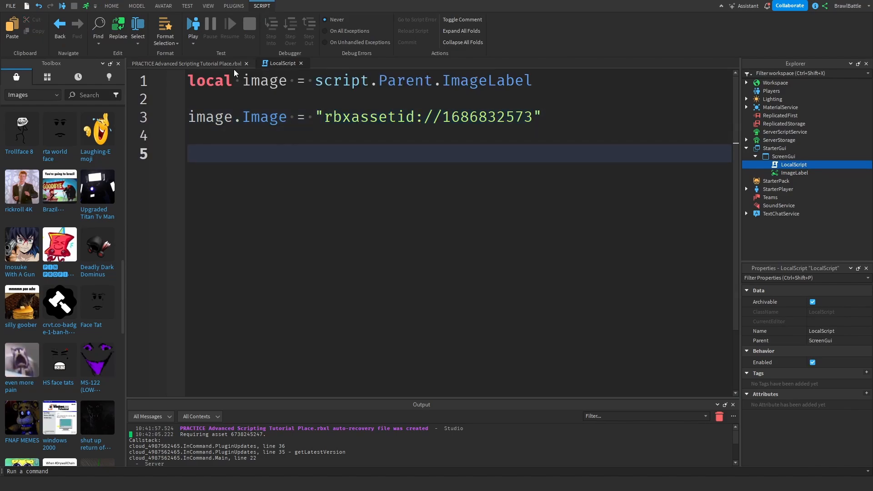
{"action": "mouse_move", "coordinate": [233, 67]}
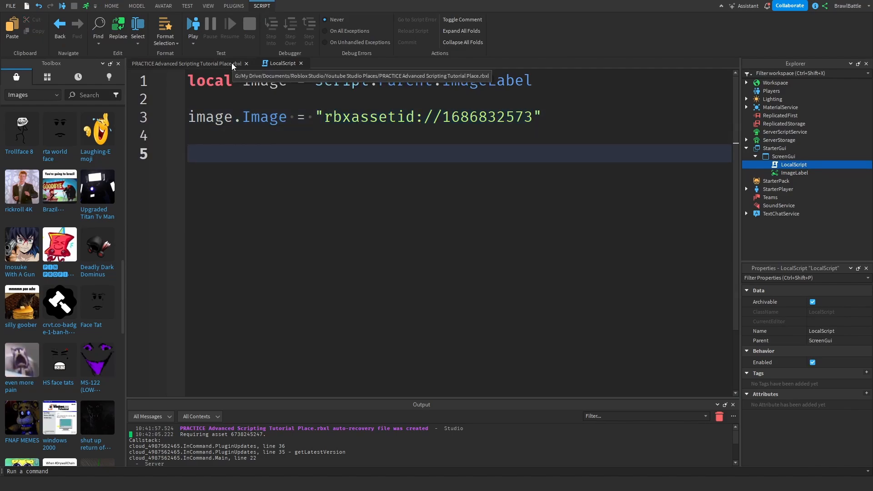
Return to the place view and search 'image' to insert an ImageButton into the ScreenGui.
{"action": "left_click", "coordinate": [111, 5]}
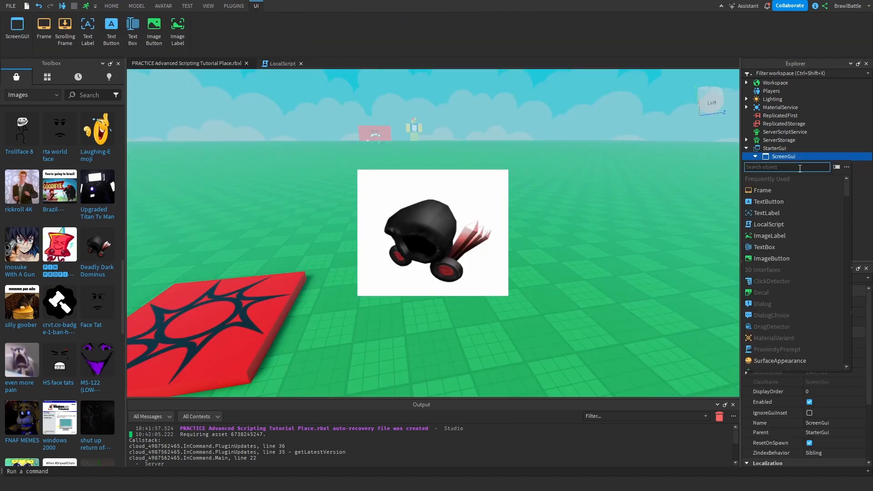
{"action": "type", "text": "image"}
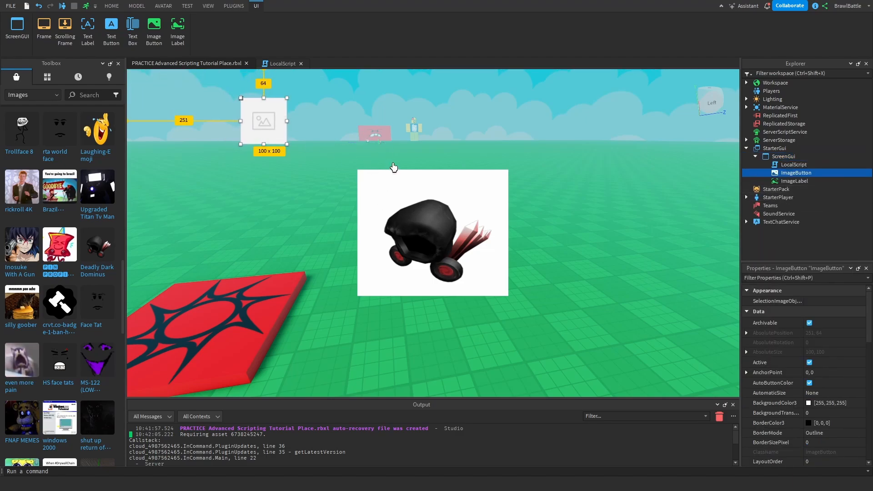
{"action": "mouse_move", "coordinate": [374, 226]}
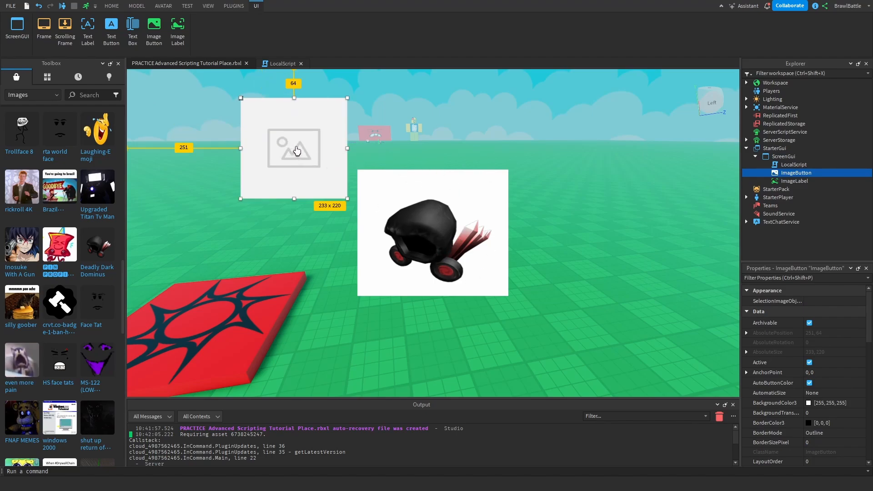
{"action": "mouse_move", "coordinate": [334, 170]}
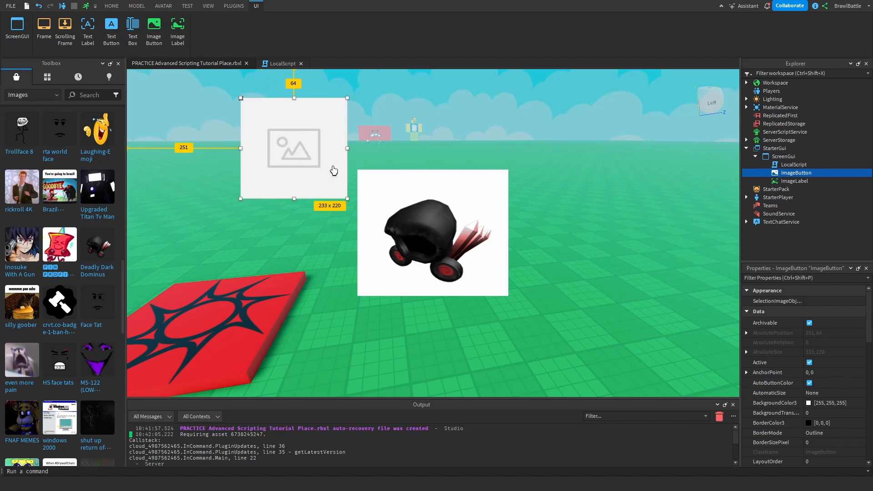
Copy the Bloxel Lantern OC asset ID and put it in the ImageButton's Image property.
{"action": "scroll", "scroll_direction": "down", "scroll_amount": 3}
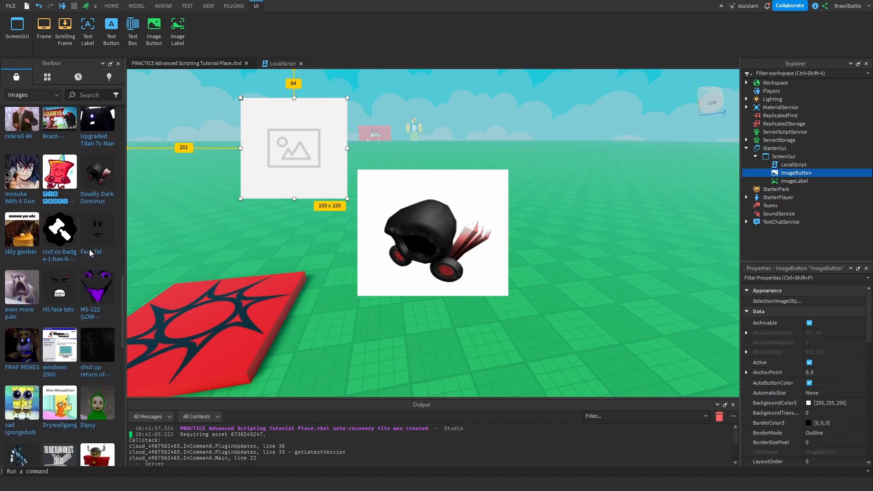
{"action": "scroll", "scroll_direction": "down", "scroll_amount": 3}
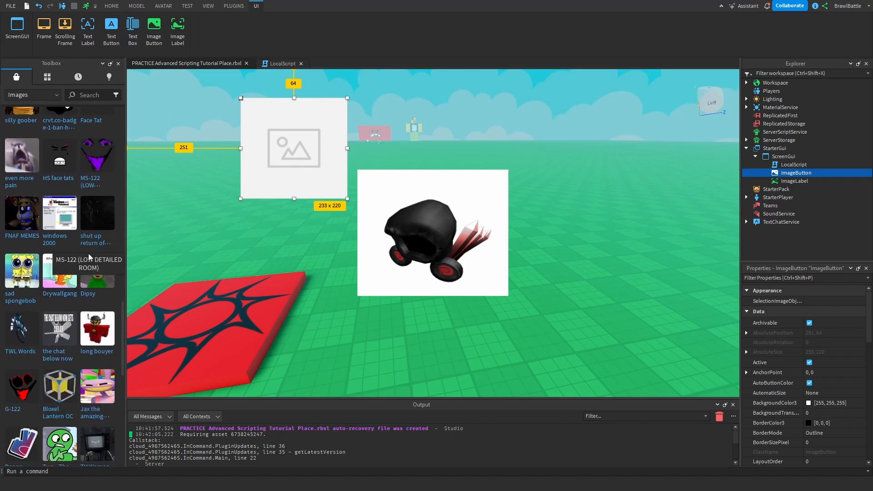
{"action": "mouse_move", "coordinate": [98, 329]}
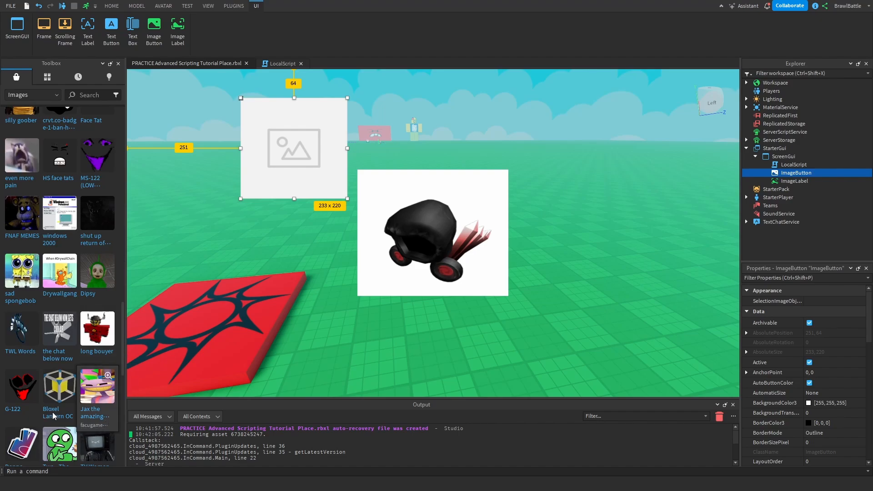
{"action": "right_click", "coordinate": [97, 385]}
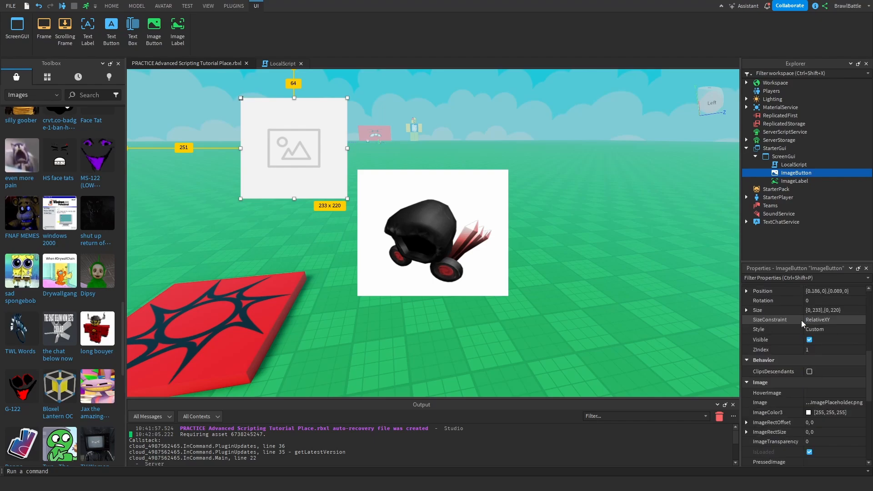
{"action": "left_click", "coordinate": [835, 313]}
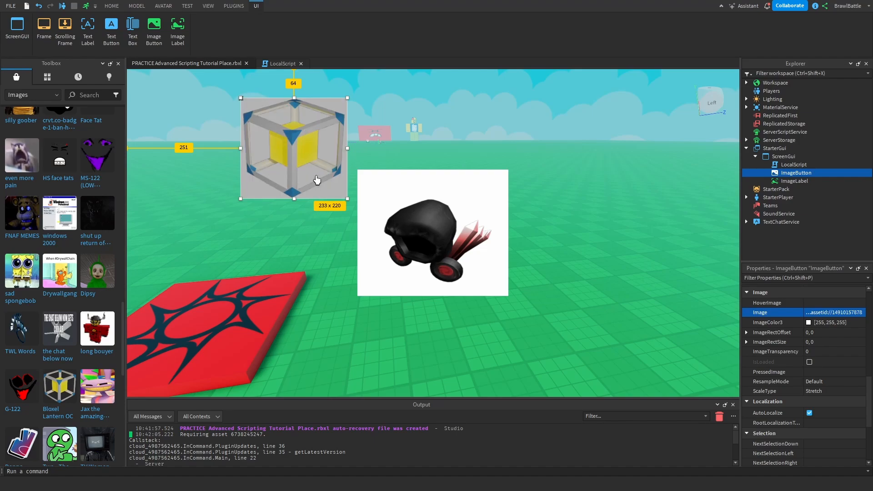
{"action": "mouse_move", "coordinate": [302, 138]}
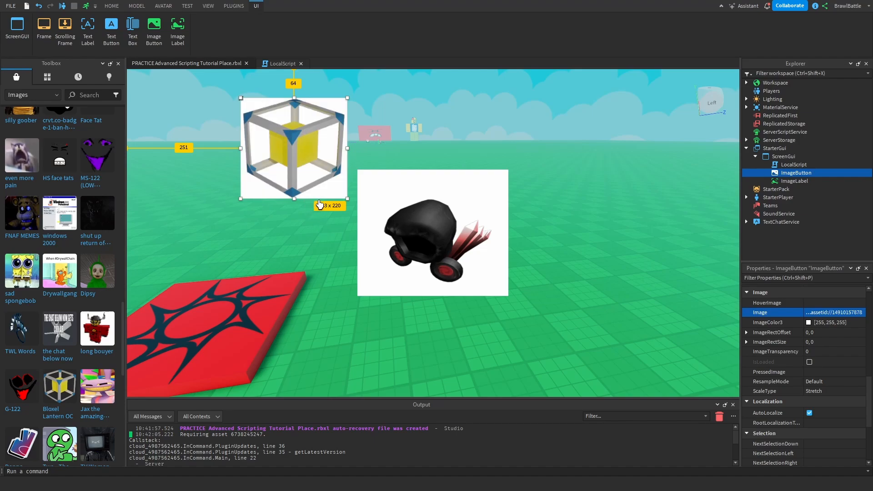
{"action": "mouse_move", "coordinate": [281, 62]}
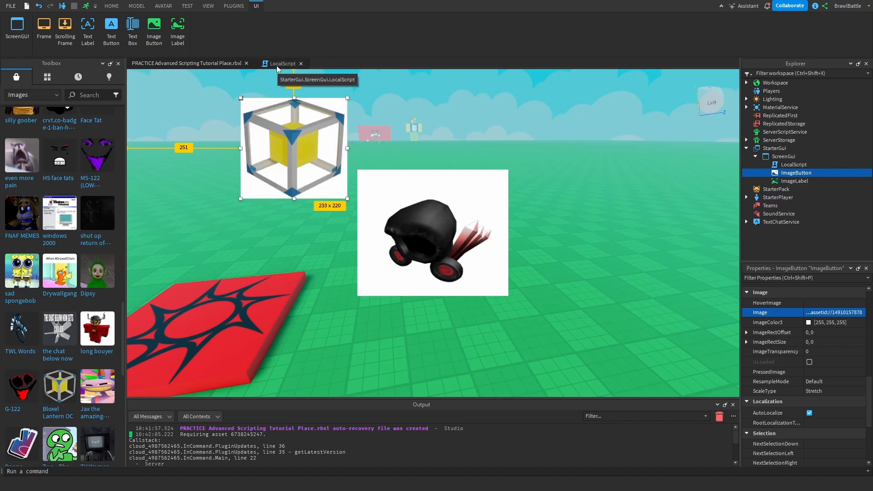
In the LocalScript, define local button = script.Parent.ImageButton and begin its MouseButton1Click handler.
{"action": "left_click", "coordinate": [282, 63]}
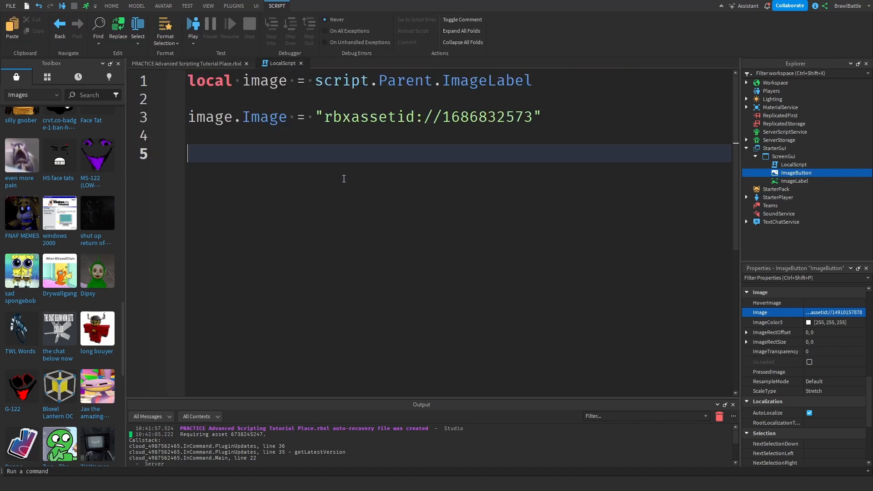
{"action": "type", "text": "l"}
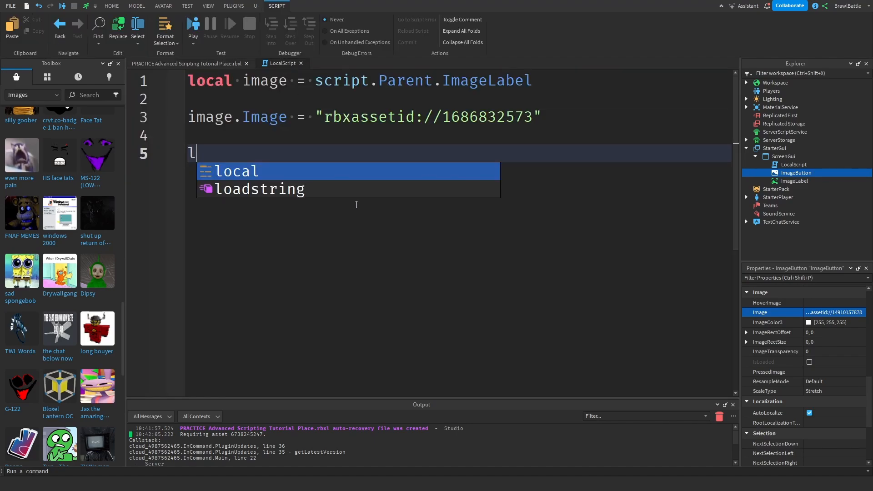
{"action": "type", "text": "ocal button ="}
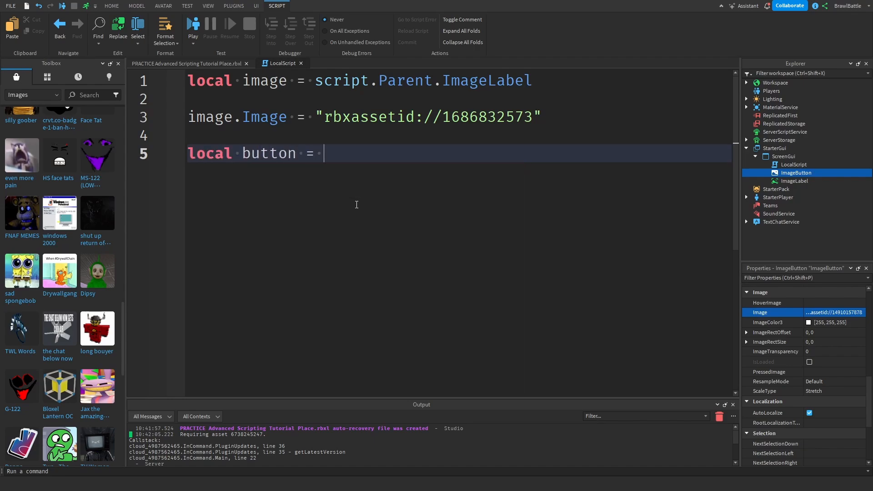
{"action": "type", "text": "script.Parent.B"}
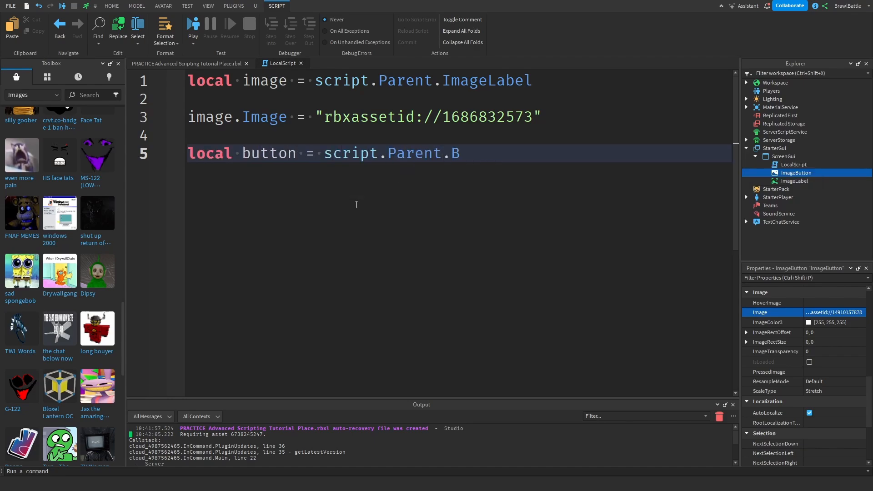
{"action": "type", "text": "ImageButton"}
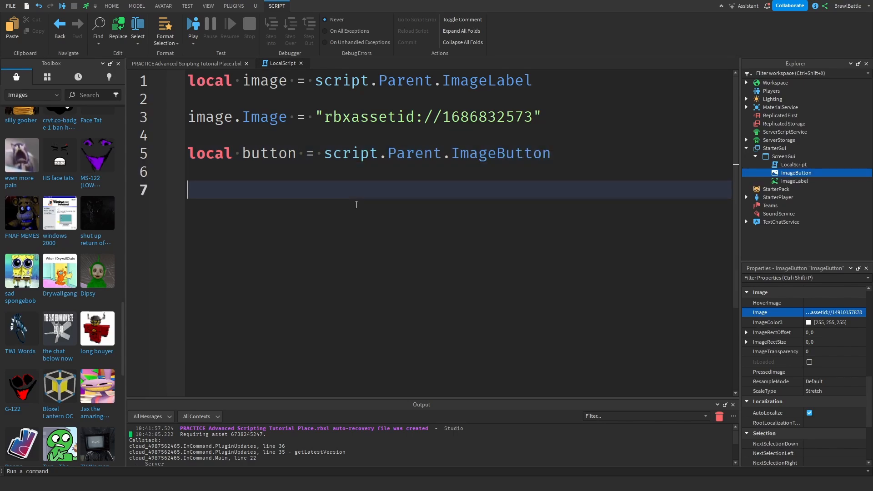
{"action": "type", "text": "button.MouseButton1Click:Connect(function("}
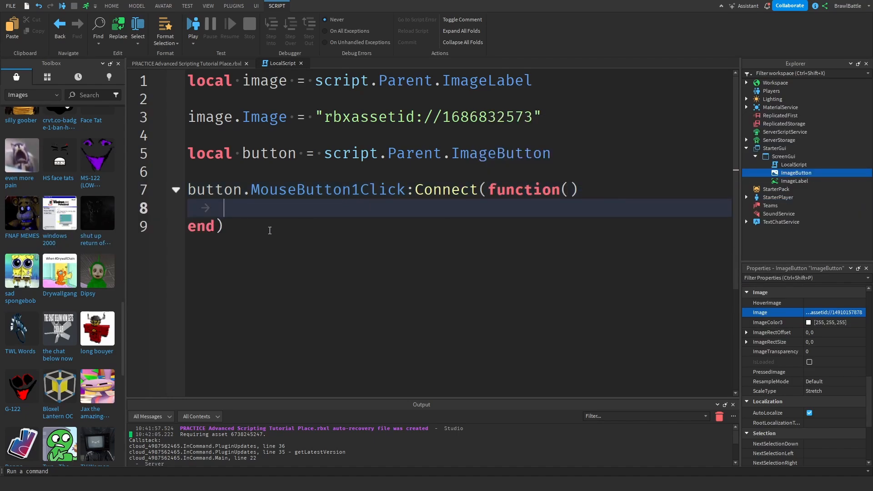
Add print("button has been clicked!") inside the click handler and return to the place view.
{"action": "left_click_drag", "start_coordinate": [189, 189], "coordinate": [223, 225]}
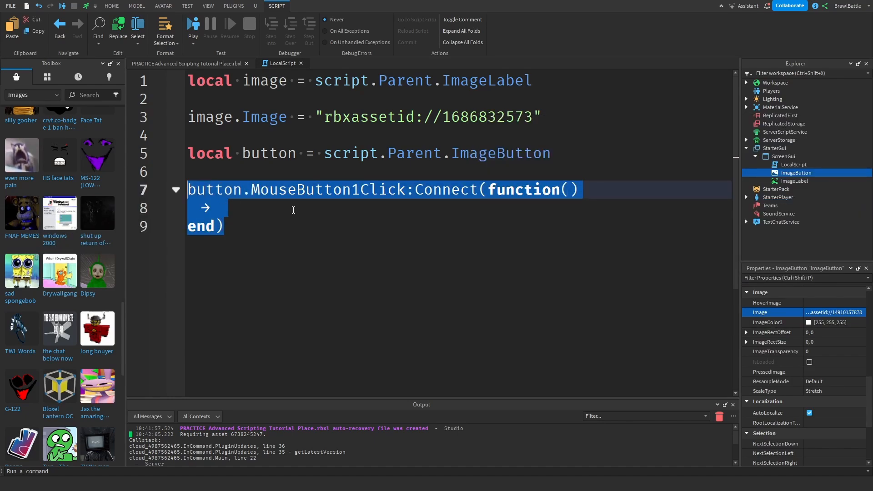
{"action": "left_click", "coordinate": [293, 208]}
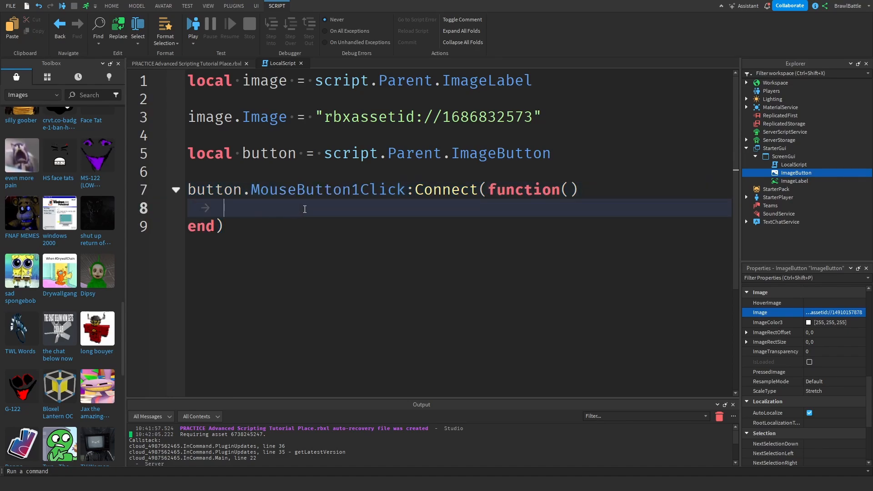
{"action": "type", "text": "print(\""}
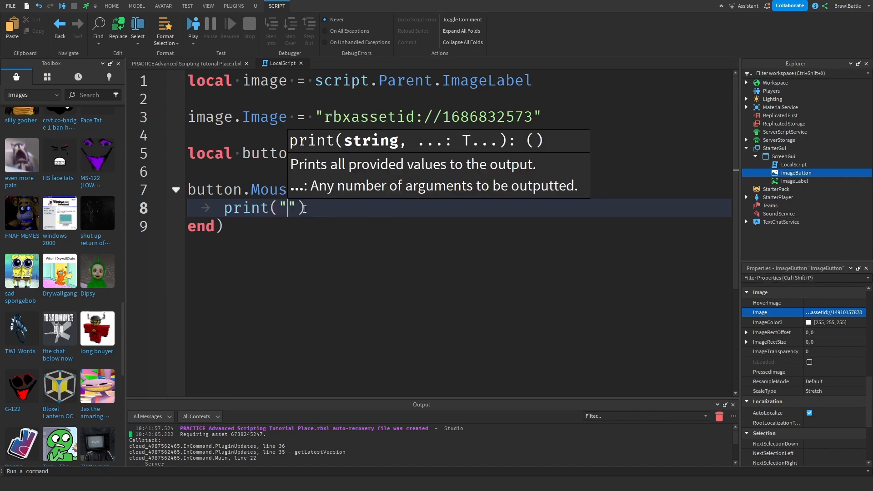
{"action": "type", "text": "button has been p"}
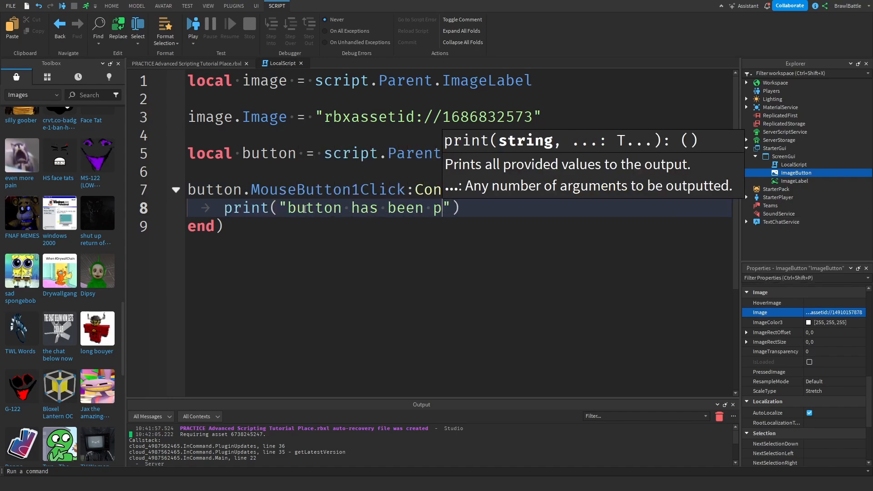
{"action": "type", "text": "licked!"}
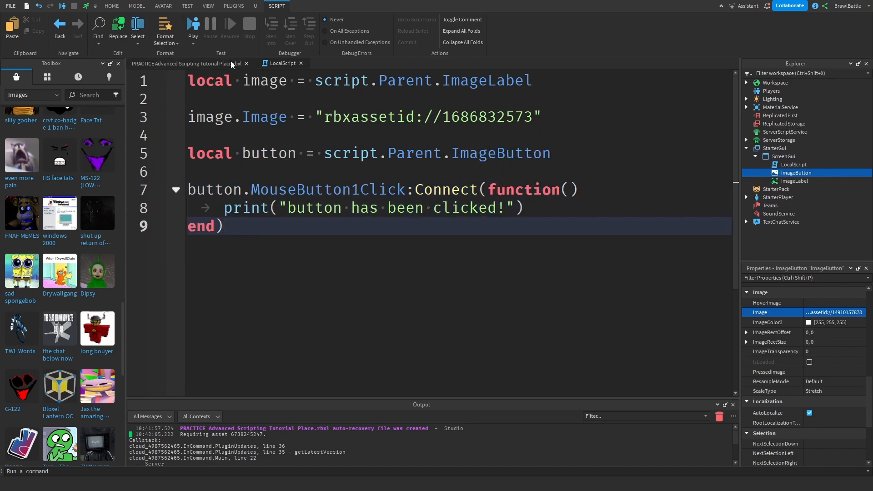
{"action": "left_click", "coordinate": [255, 6]}
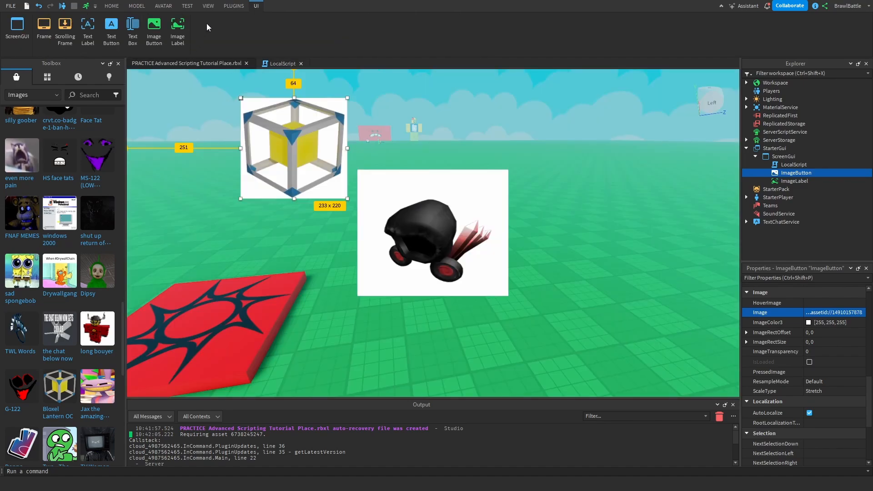
Playtest the place and click the cube image button repeatedly to print the message.
{"action": "left_click", "coordinate": [187, 6]}
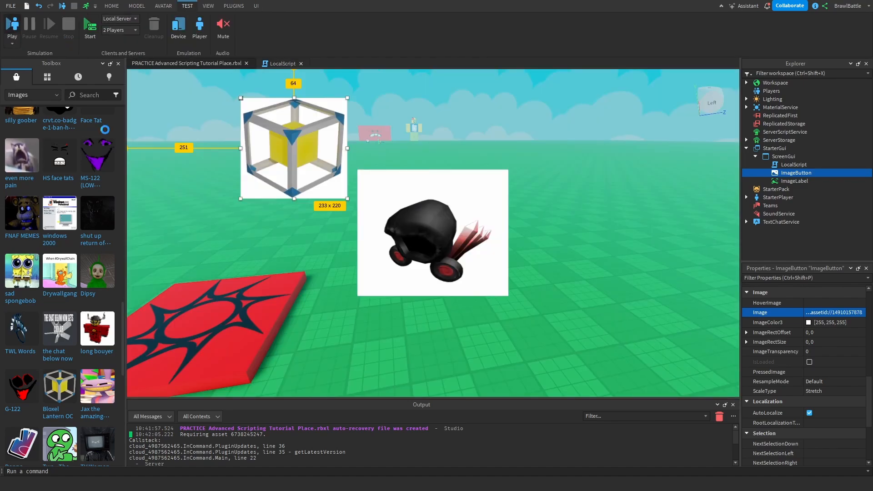
{"action": "left_click", "coordinate": [11, 25]}
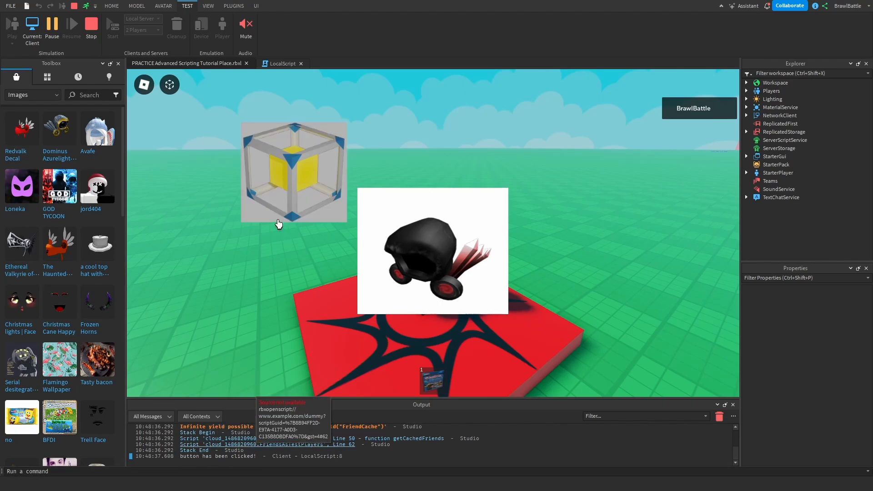
{"action": "left_click", "coordinate": [293, 171]}
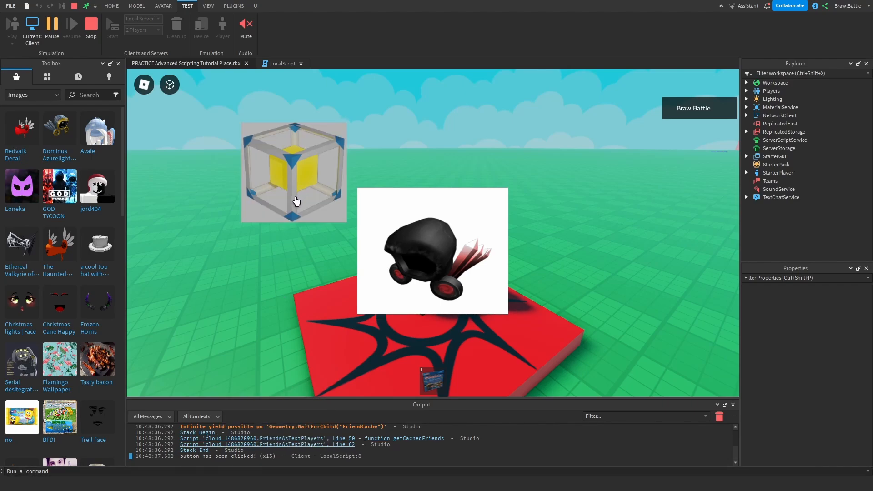
{"action": "left_click", "coordinate": [306, 200]}
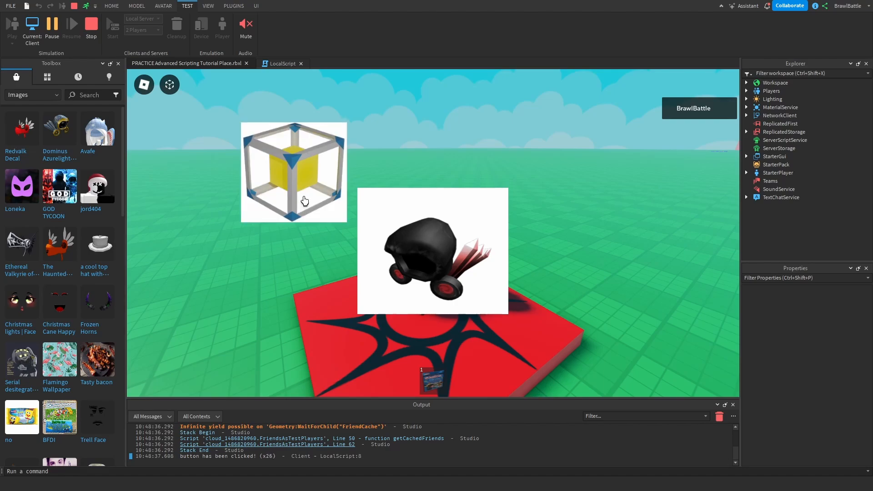
{"action": "mouse_move", "coordinate": [305, 392]}
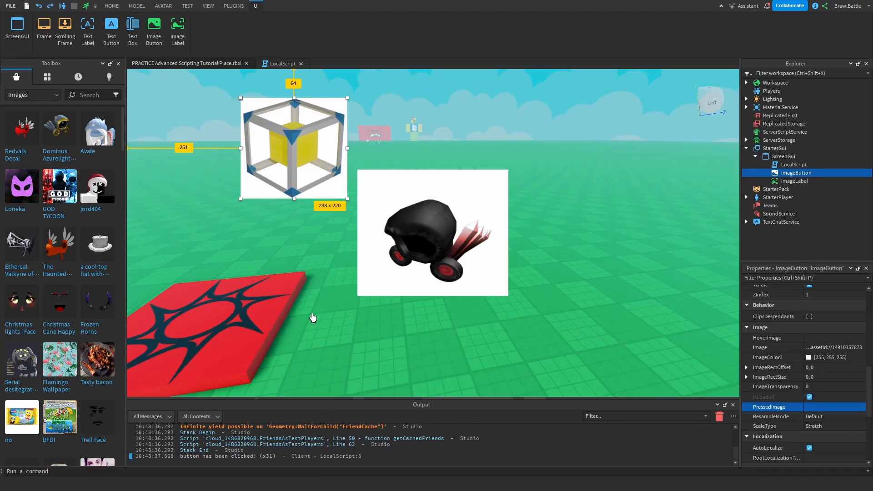
{"action": "mouse_move", "coordinate": [533, 316]}
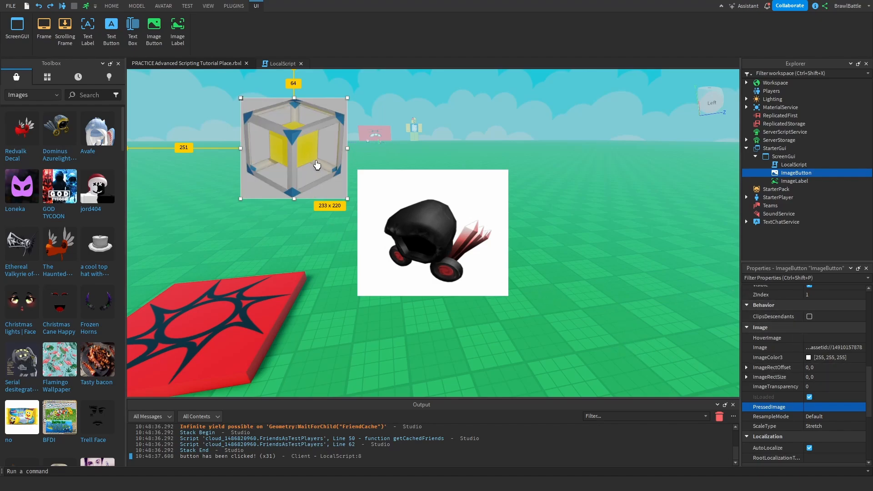
{"action": "scroll", "scroll_direction": "down", "scroll_amount": 3}
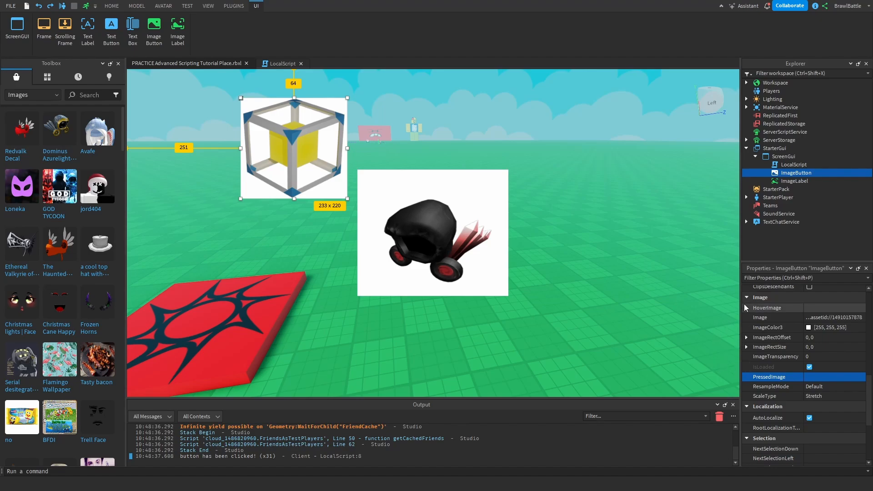
{"action": "mouse_move", "coordinate": [748, 311]}
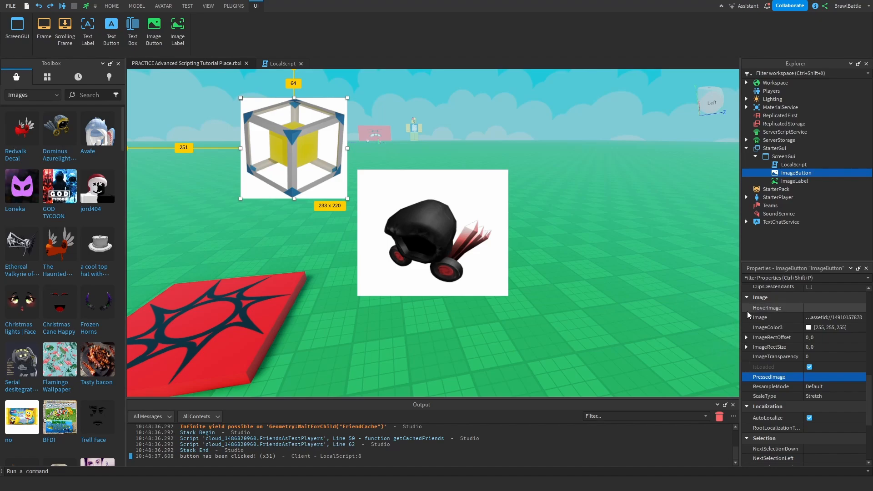
{"action": "mouse_move", "coordinate": [759, 316]}
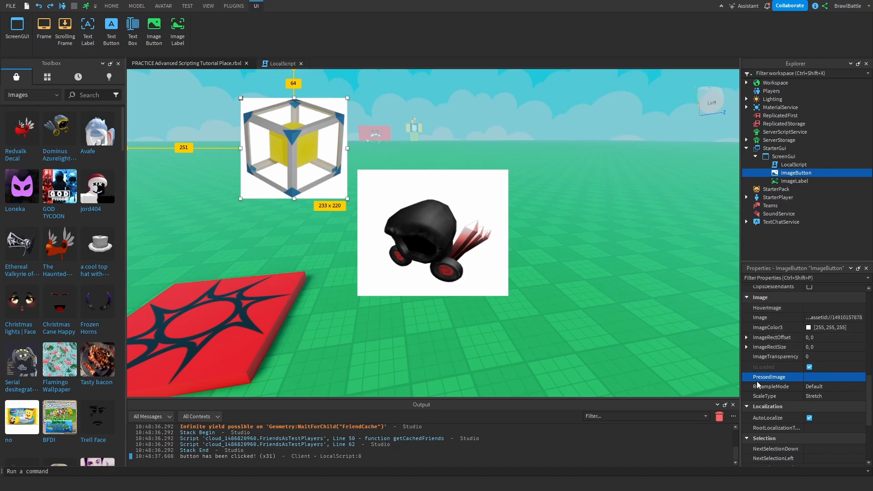
{"action": "mouse_move", "coordinate": [786, 382]}
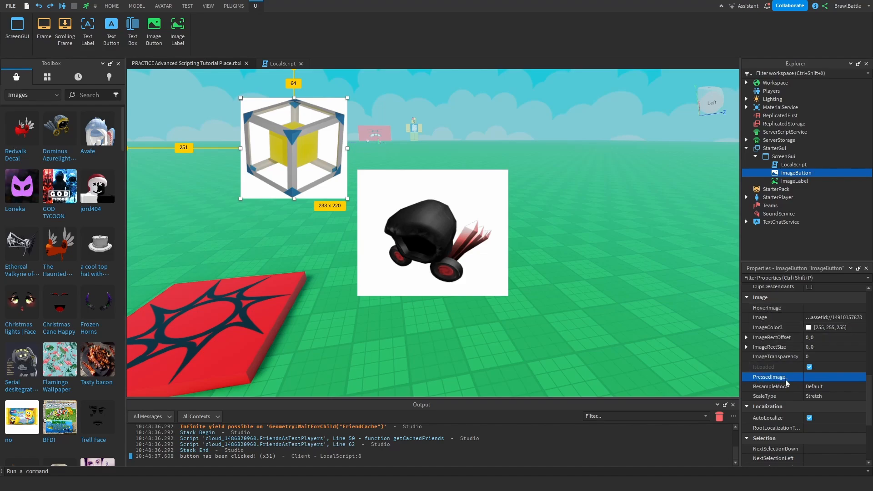
{"action": "mouse_move", "coordinate": [62, 157]}
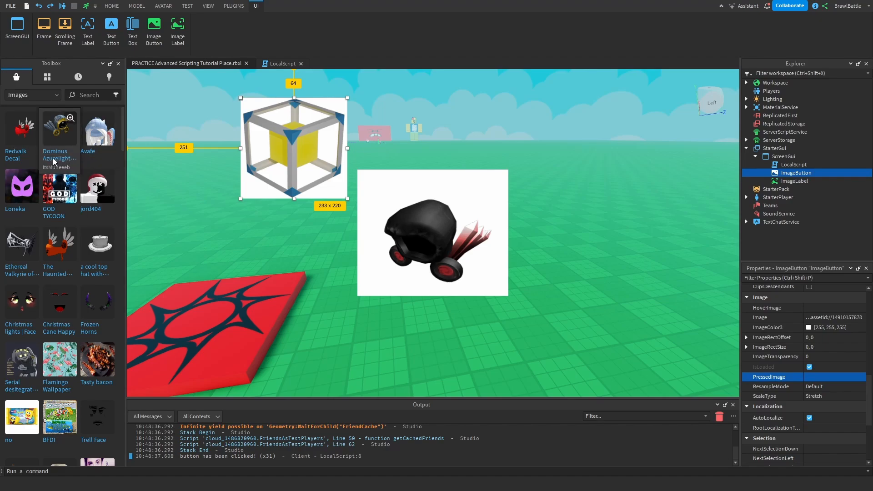
Copy the Dominus helmet image's asset ID from the Toolbox into the ImageButton's HoverImage.
{"action": "right_click", "coordinate": [59, 126]}
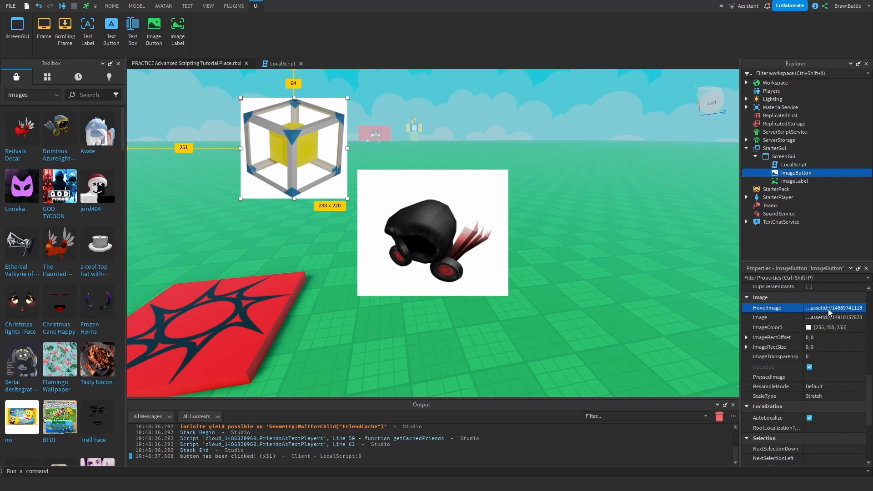
{"action": "mouse_move", "coordinate": [59, 127]}
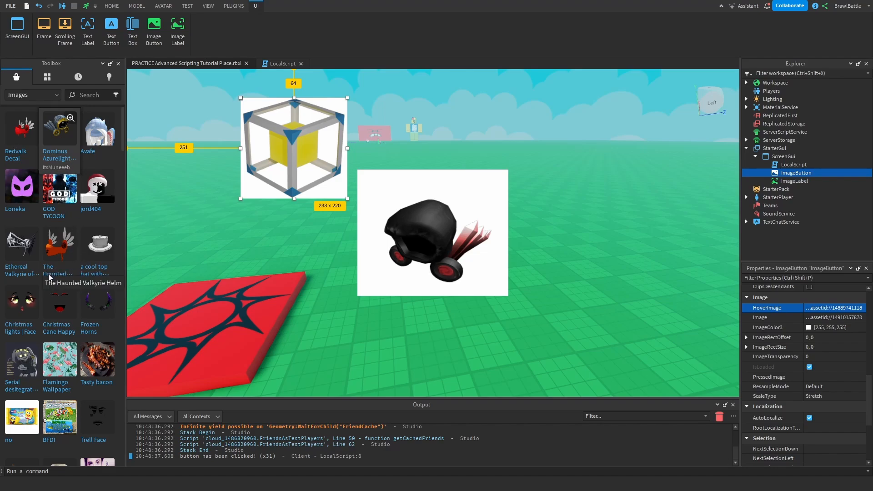
{"action": "mouse_move", "coordinate": [126, 289]}
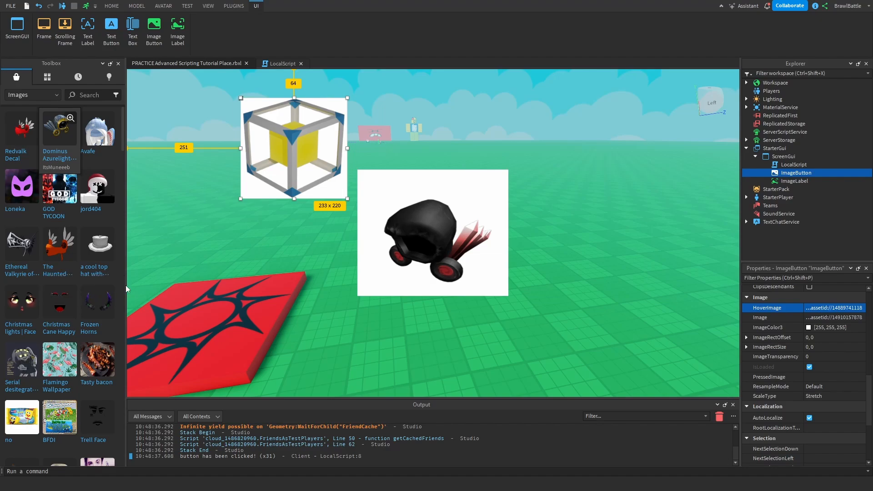
{"action": "left_click", "coordinate": [835, 377]}
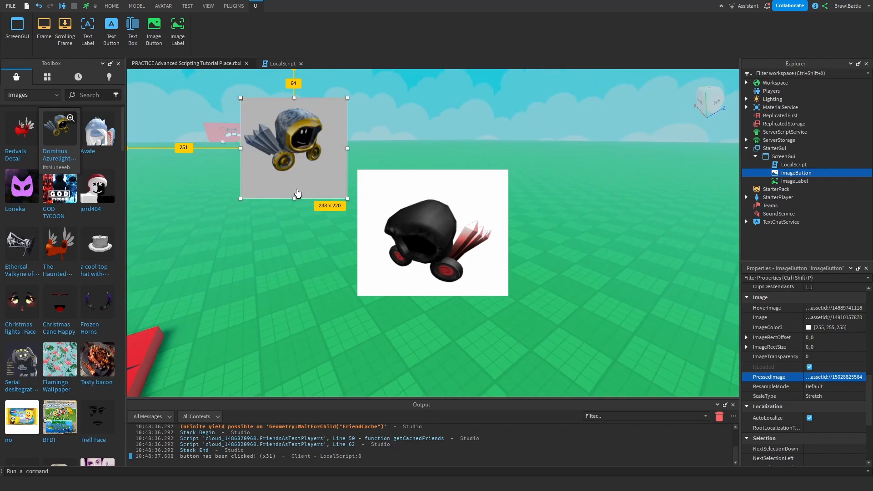
{"action": "mouse_move", "coordinate": [327, 150]}
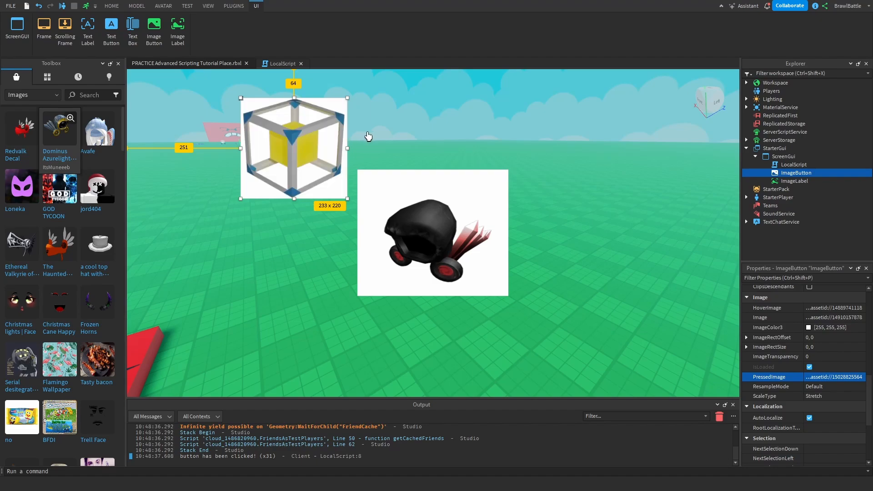
{"action": "mouse_move", "coordinate": [383, 140]}
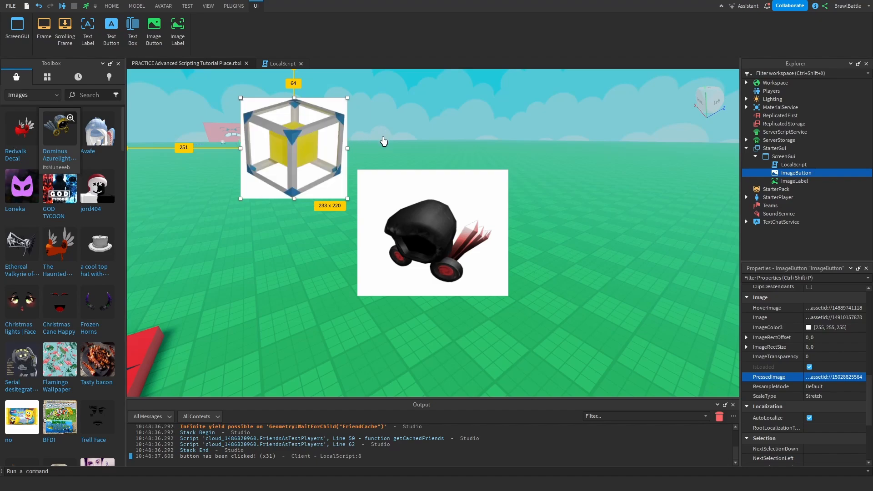
{"action": "mouse_move", "coordinate": [415, 119]}
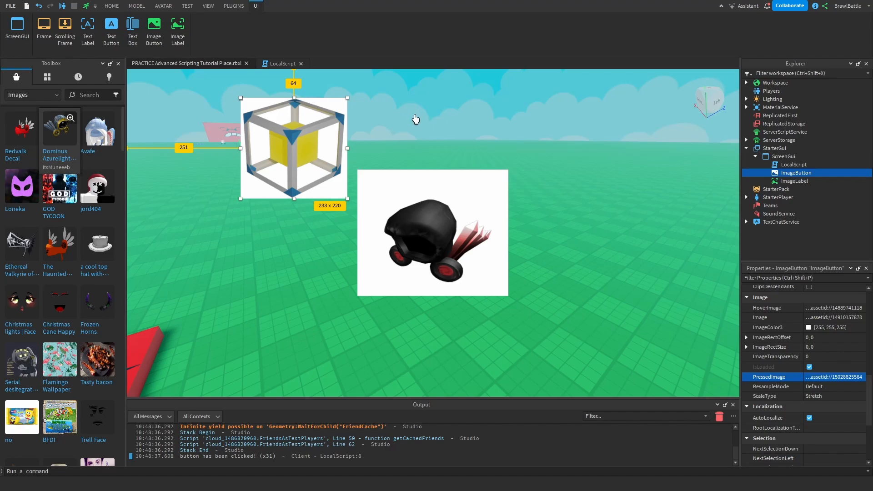
{"action": "mouse_move", "coordinate": [407, 140]}
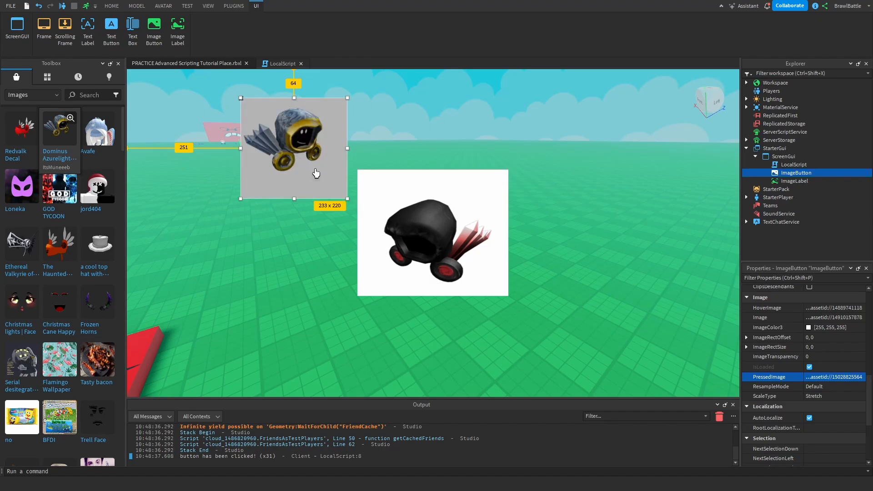
{"action": "mouse_move", "coordinate": [331, 137]}
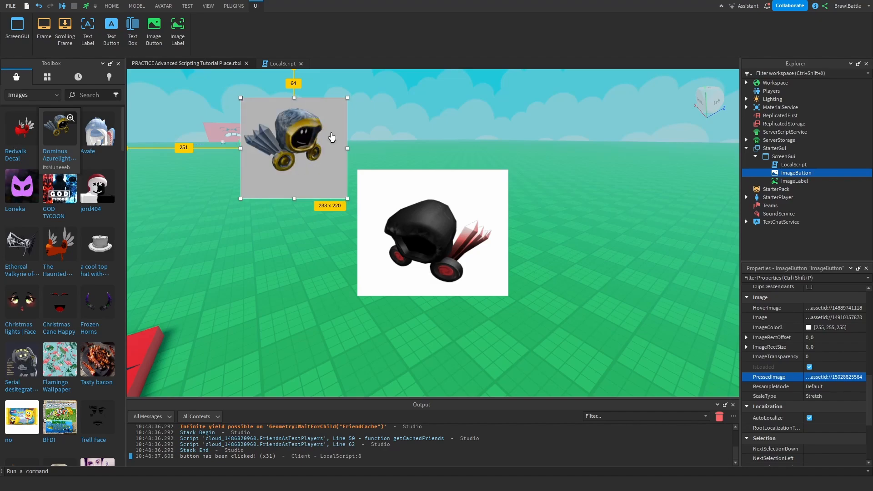
{"action": "mouse_move", "coordinate": [377, 129]}
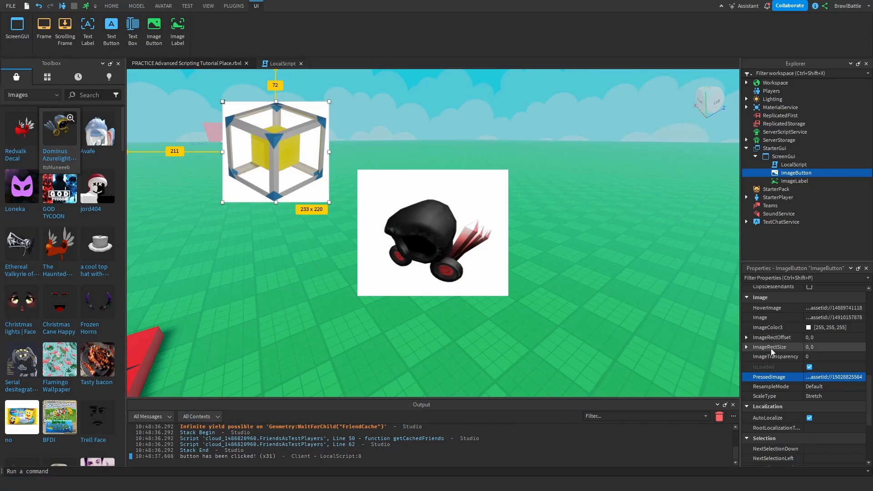
Review the ImageButton's ScaleType options and keep Stretch selected.
{"action": "left_click", "coordinate": [834, 396]}
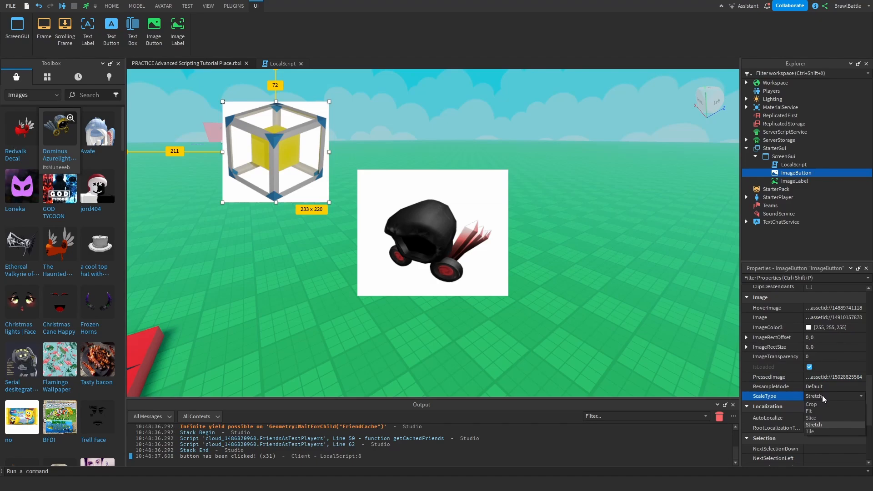
{"action": "left_click", "coordinate": [813, 425]}
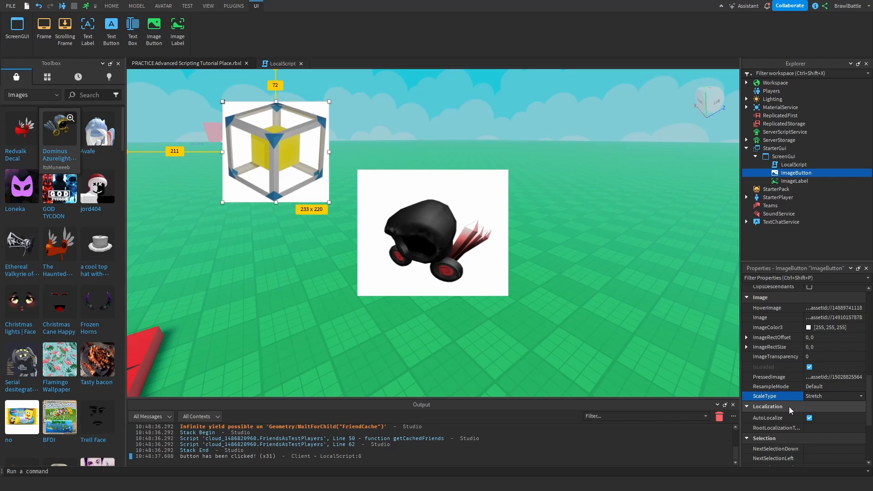
{"action": "mouse_move", "coordinate": [794, 411]}
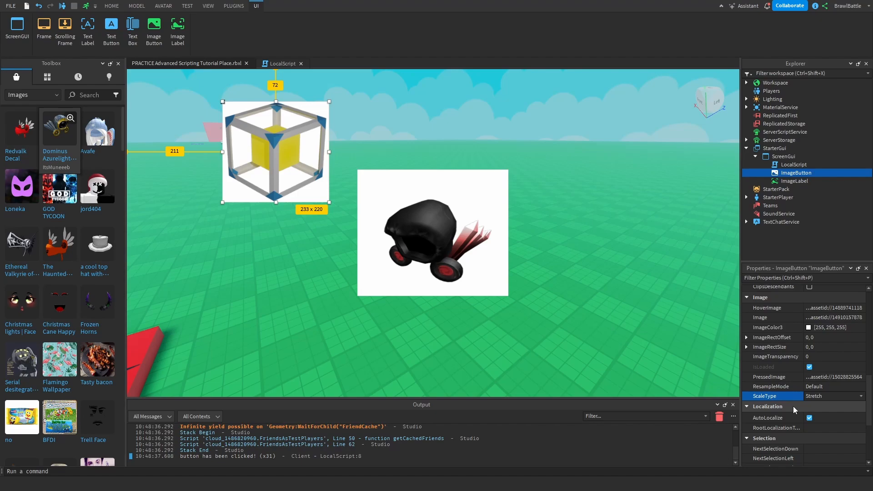
{"action": "mouse_move", "coordinate": [627, 342]}
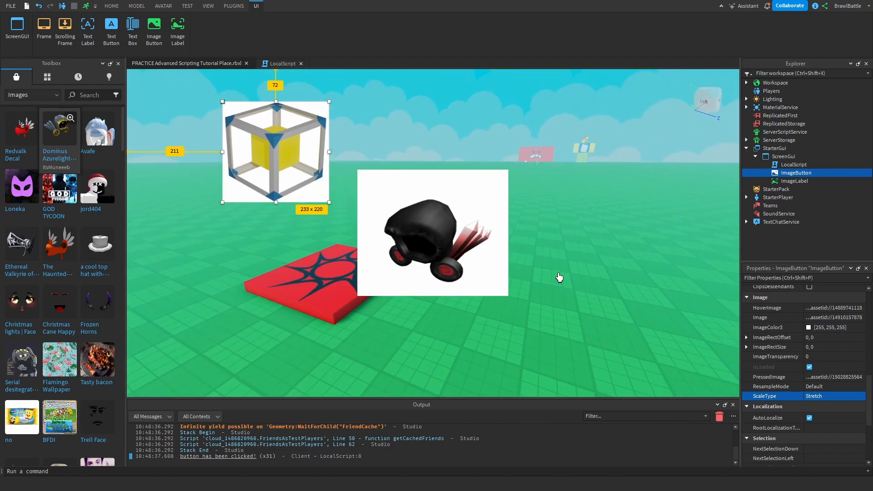
{"action": "mouse_move", "coordinate": [558, 277]}
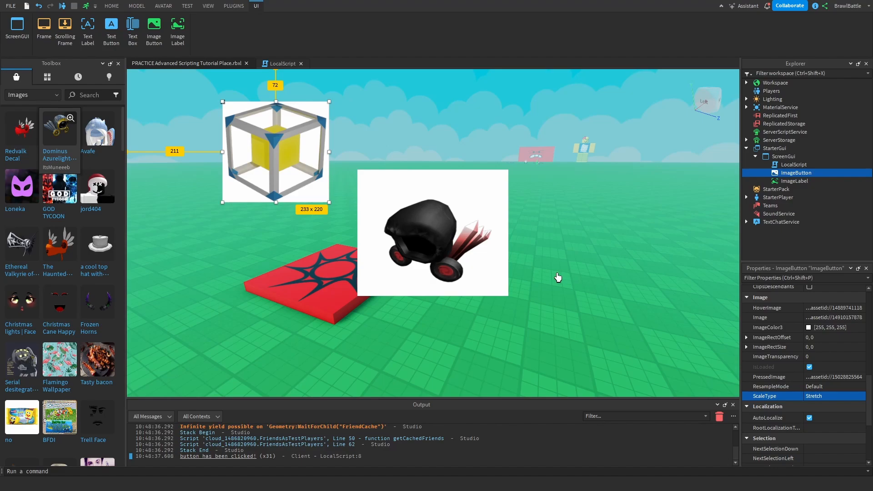